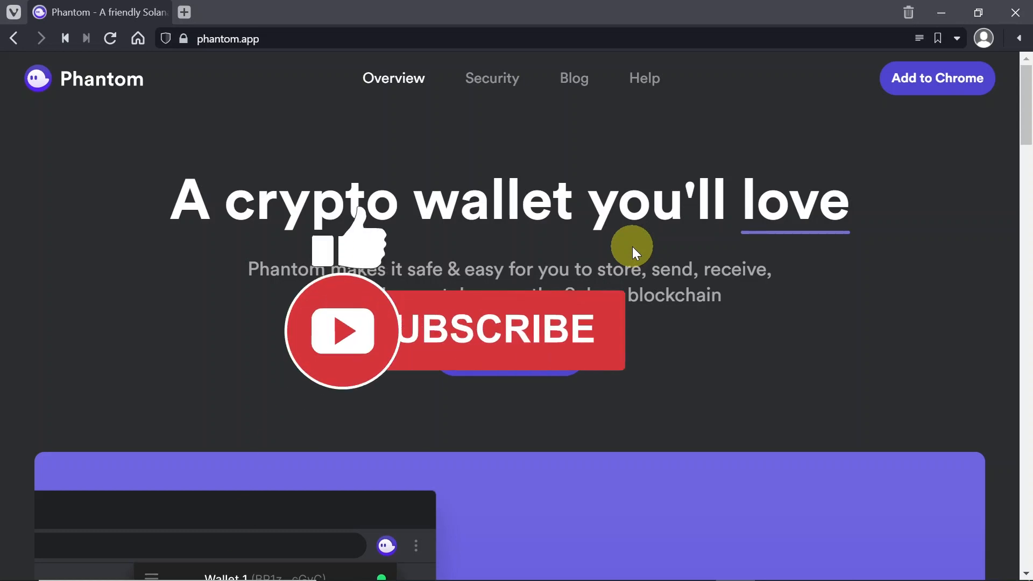
Scroll the phantom.app homepage down to the 'Try Phantom now!' browser download section
{"action": "left_click", "coordinate": [507, 330]}
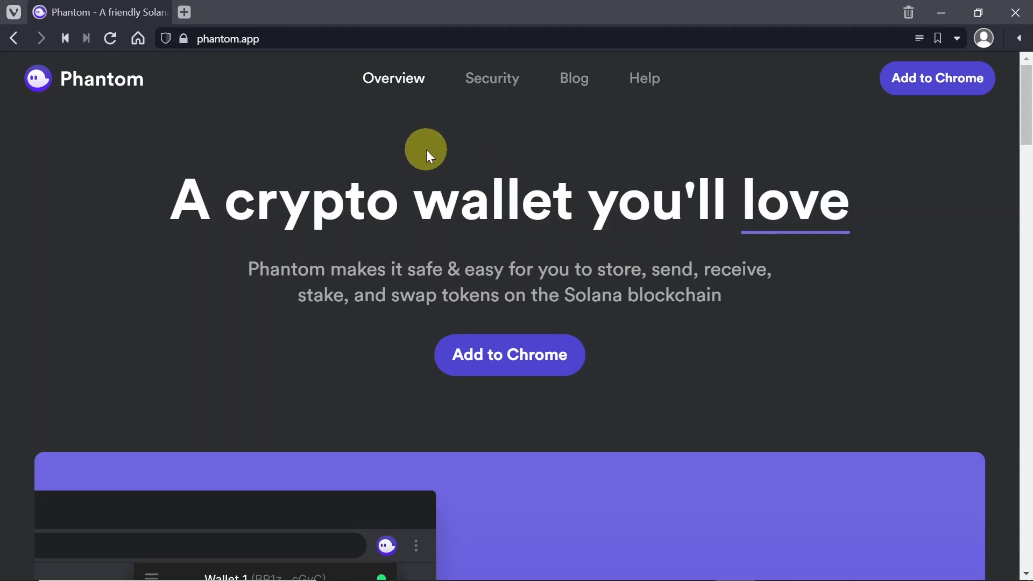
{"action": "mouse_move", "coordinate": [453, 183]}
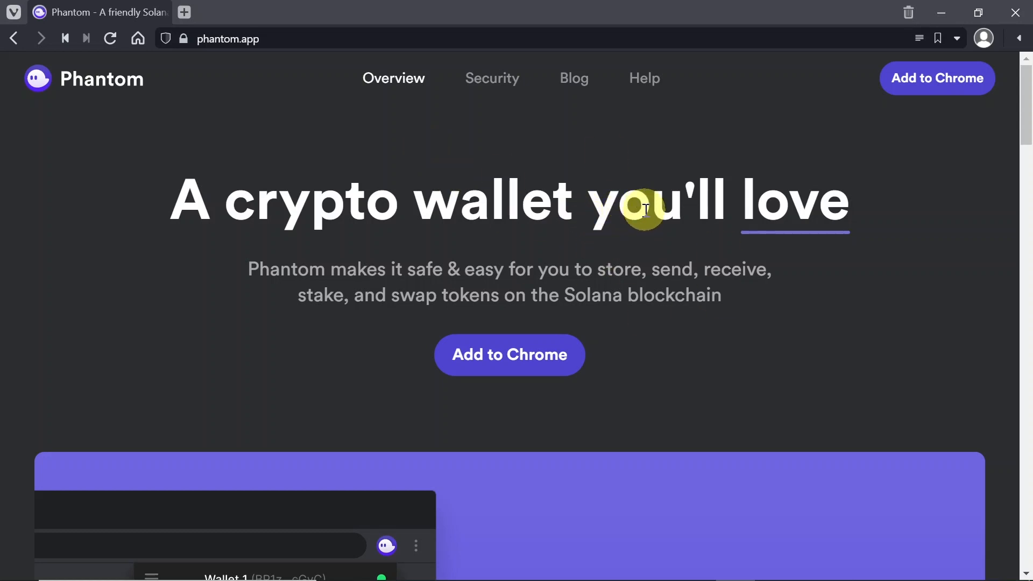
{"action": "mouse_move", "coordinate": [561, 354]}
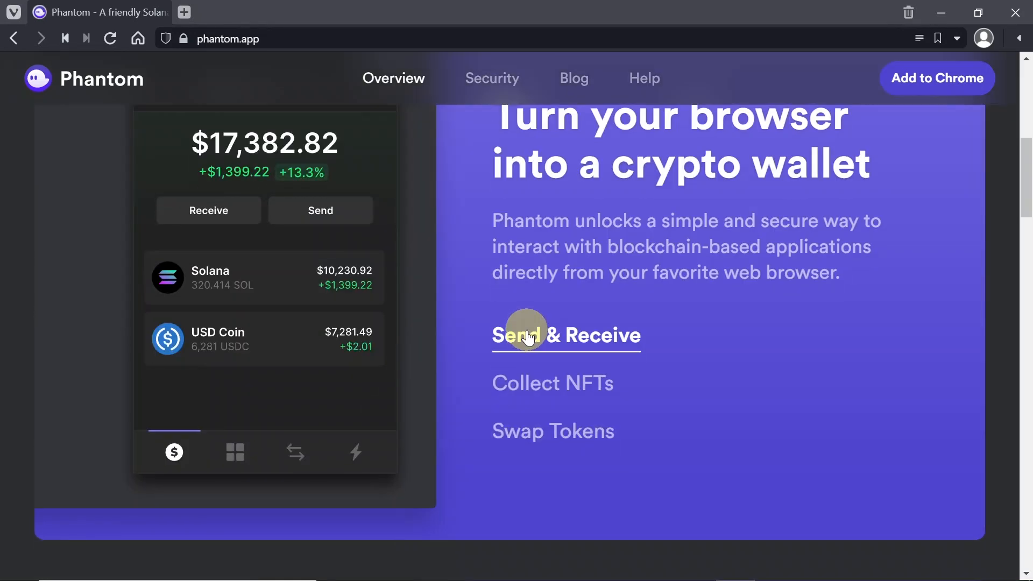
{"action": "scroll", "scroll_direction": "down", "scroll_amount": 3}
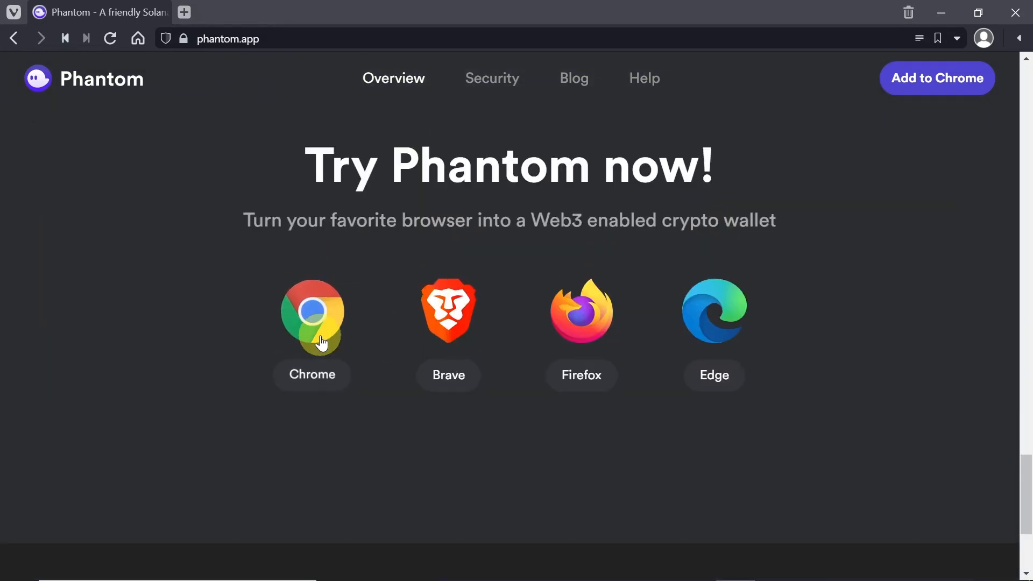
{"action": "mouse_move", "coordinate": [435, 343]}
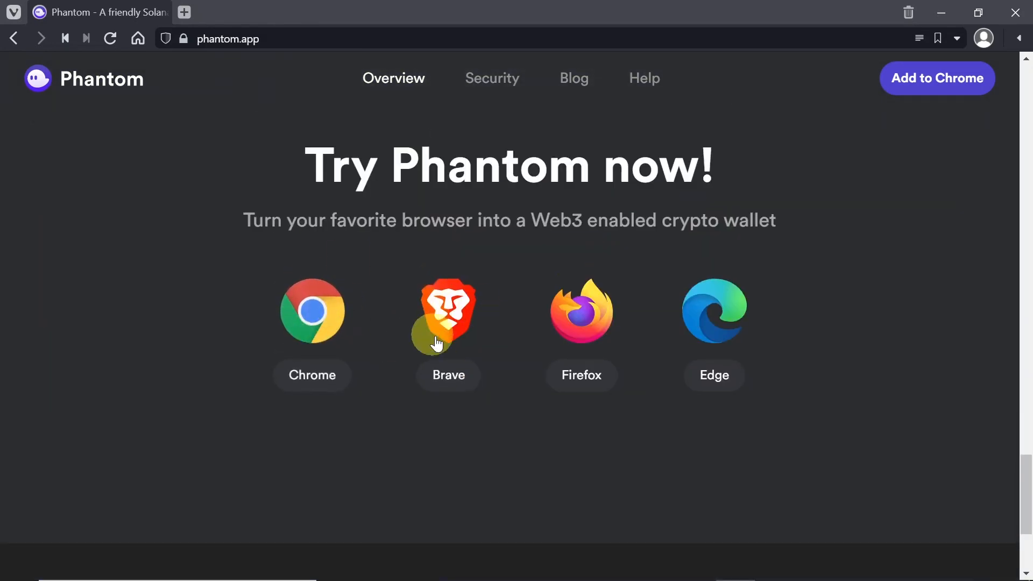
{"action": "mouse_move", "coordinate": [832, 341]}
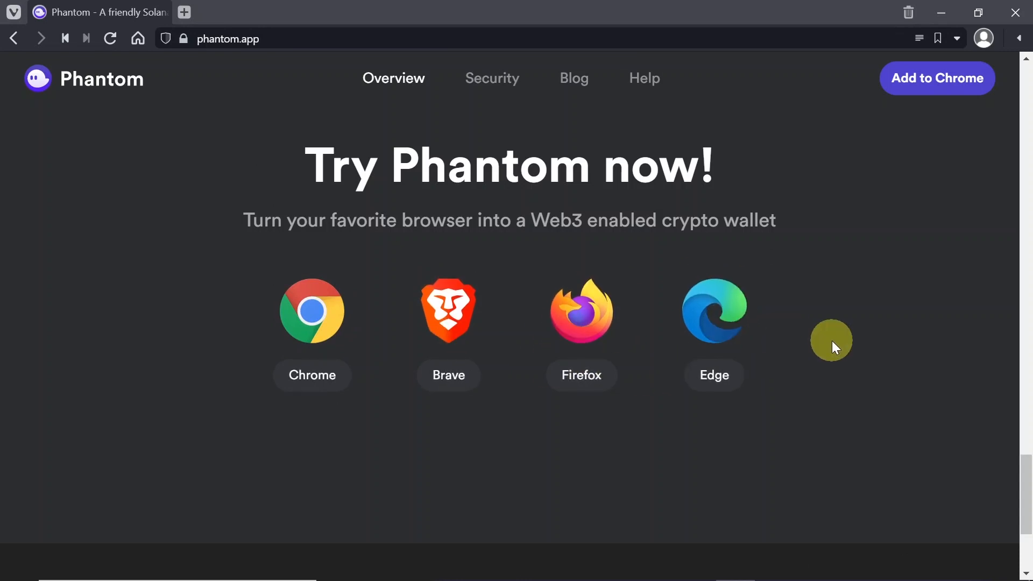
{"action": "mouse_move", "coordinate": [959, 124]}
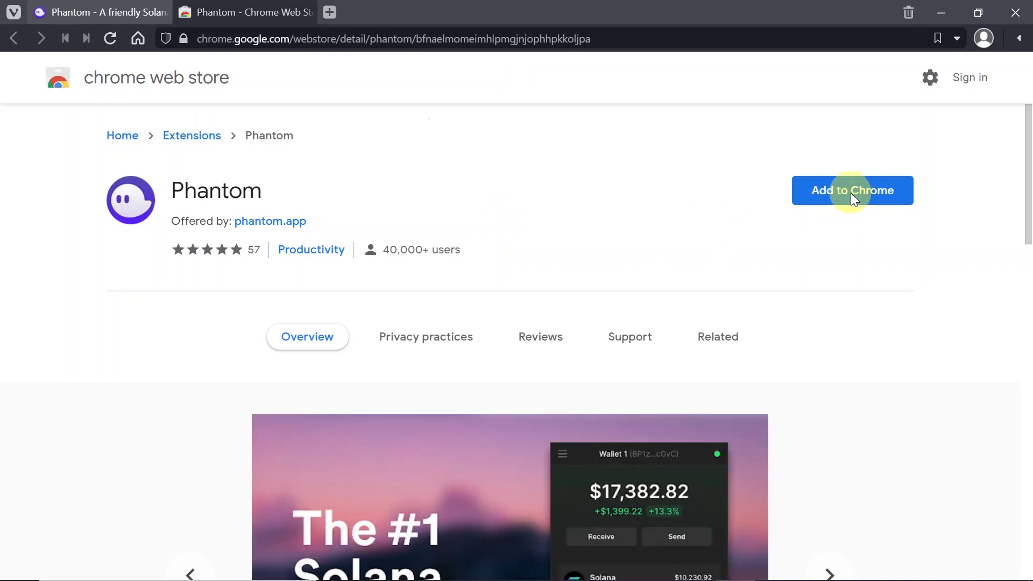
Add the Phantom extension to Chrome and approve the confirmation dialog
{"action": "left_click", "coordinate": [851, 191]}
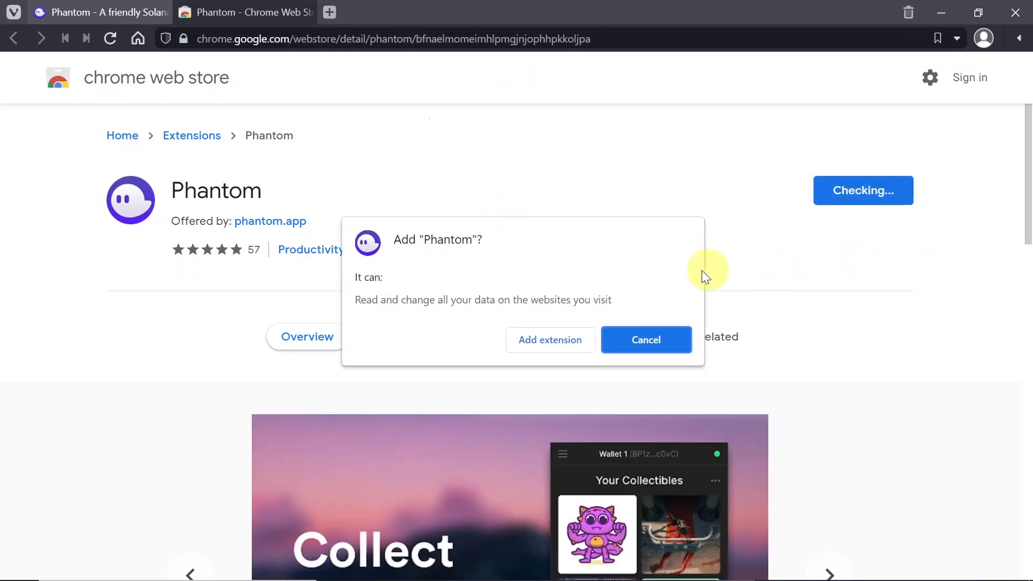
{"action": "left_click", "coordinate": [645, 339]}
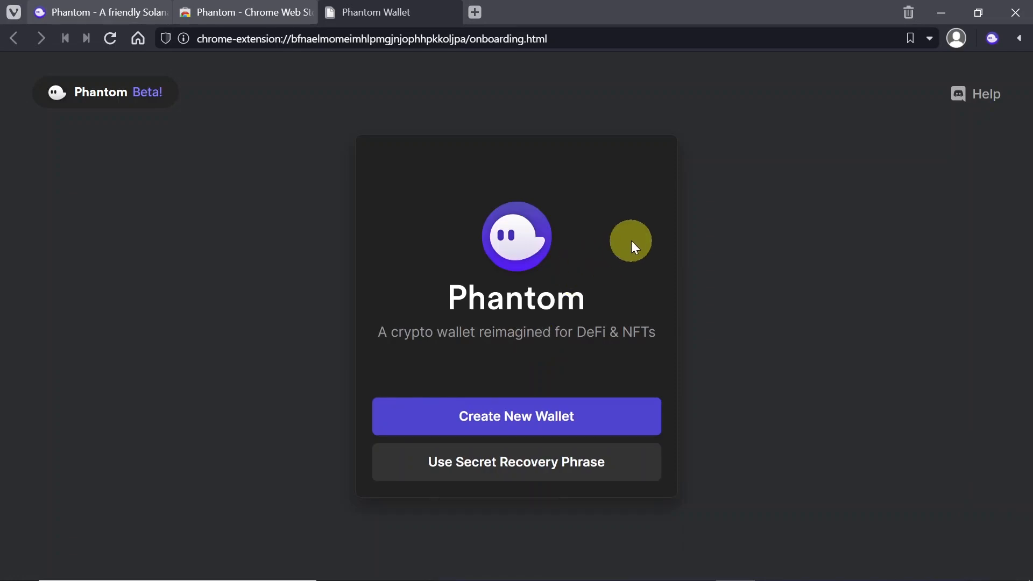
{"action": "mouse_move", "coordinate": [362, 314]}
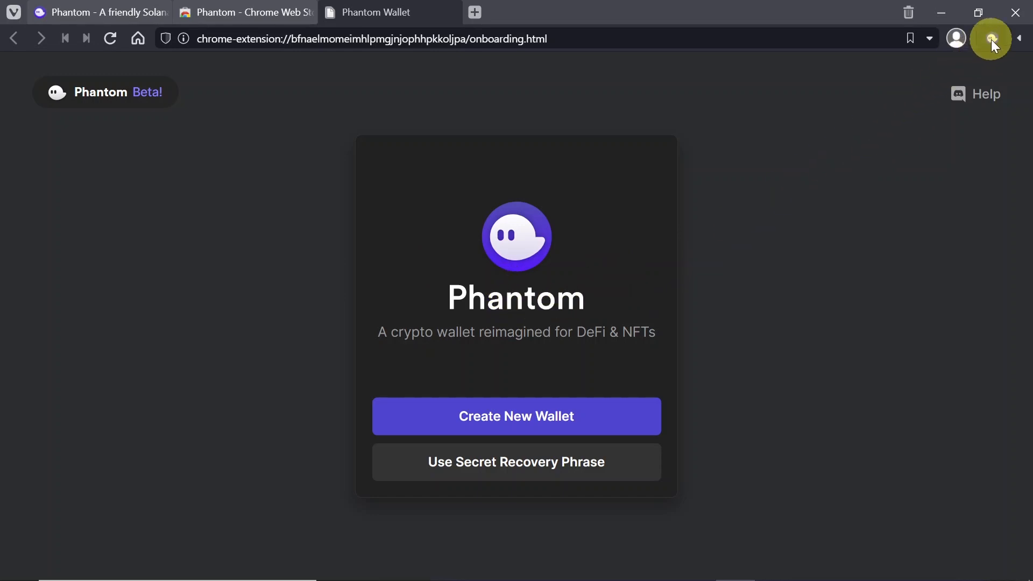
{"action": "right_click", "coordinate": [990, 37]}
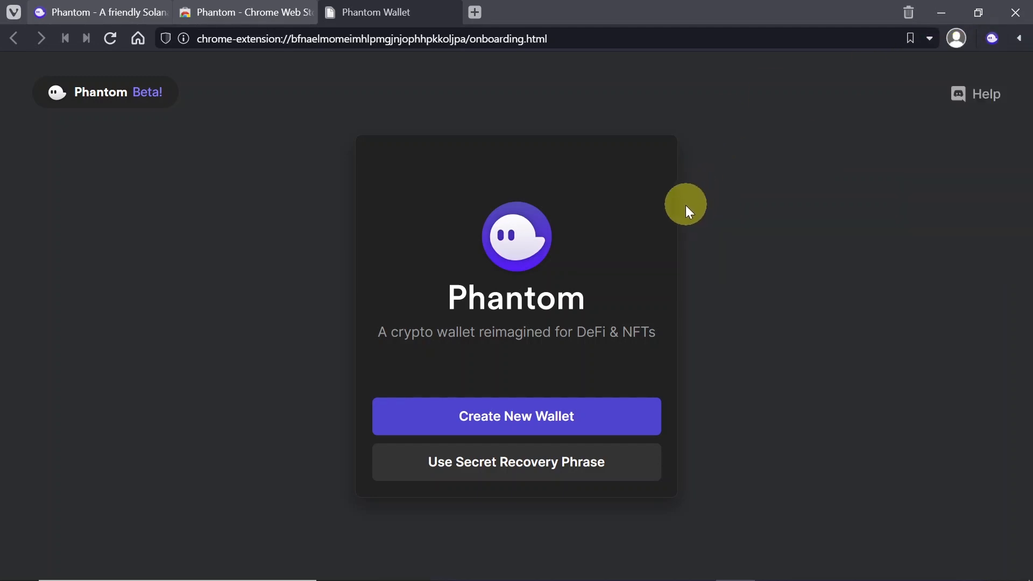
{"action": "mouse_move", "coordinate": [615, 256]}
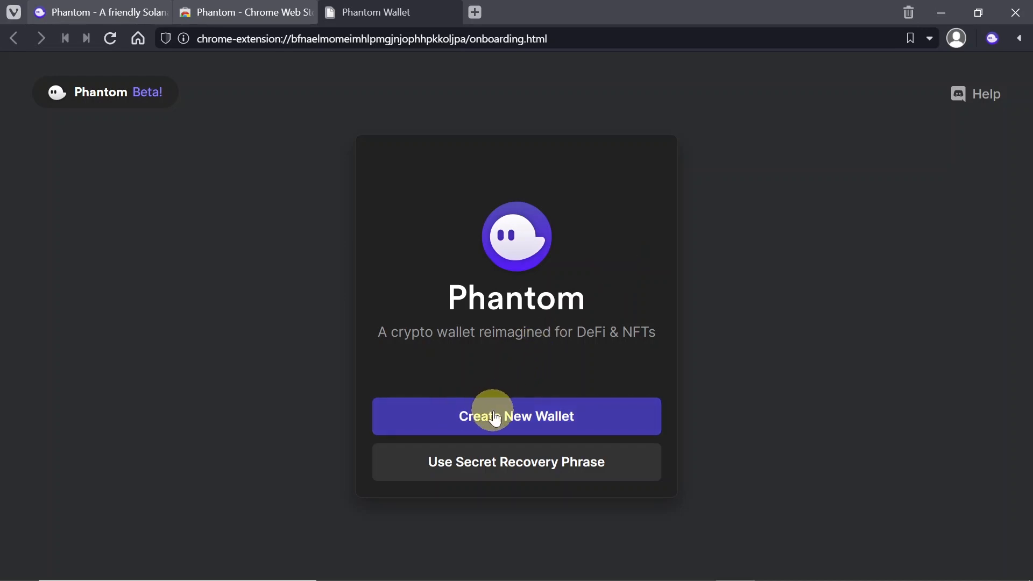
Create a new wallet, copy its secret recovery phrase and confirm it was saved
{"action": "left_click", "coordinate": [515, 415]}
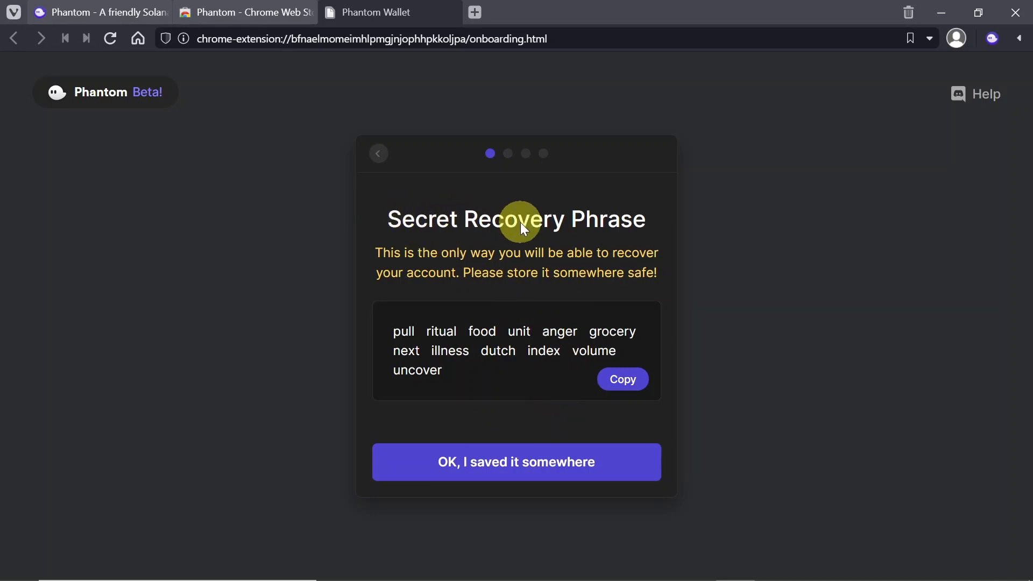
{"action": "mouse_move", "coordinate": [461, 347]}
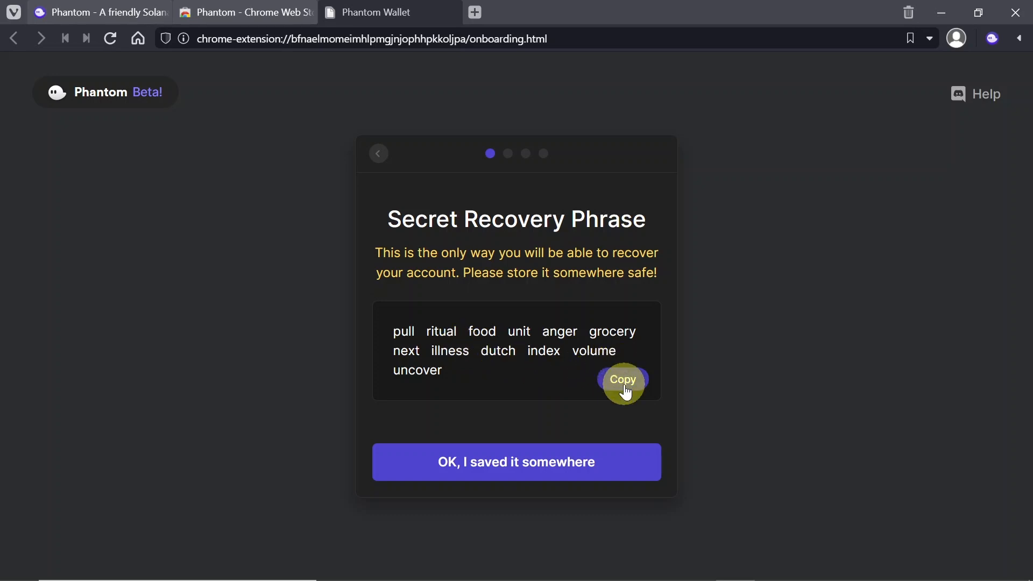
{"action": "left_click", "coordinate": [621, 380]}
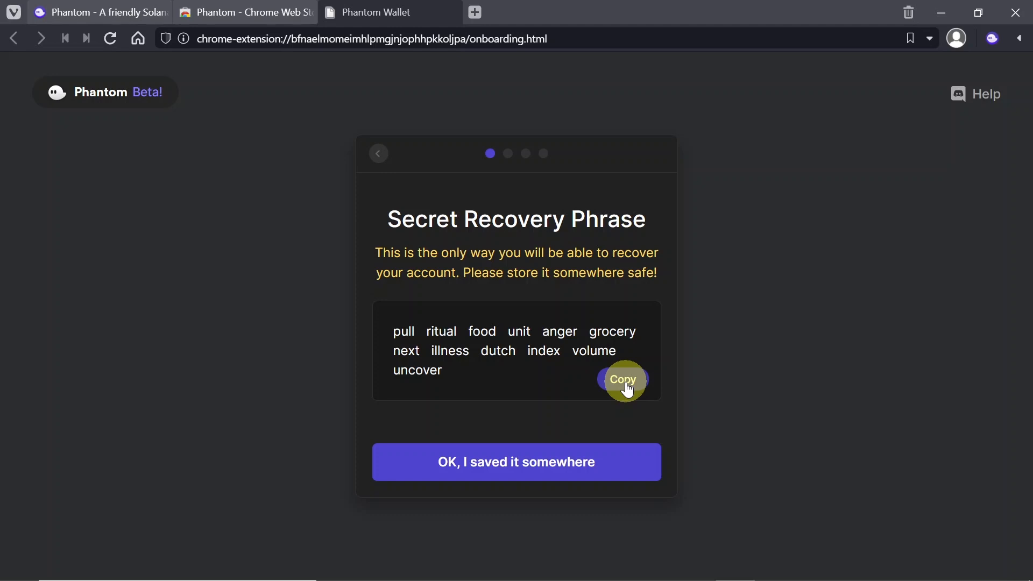
{"action": "mouse_move", "coordinate": [502, 383]}
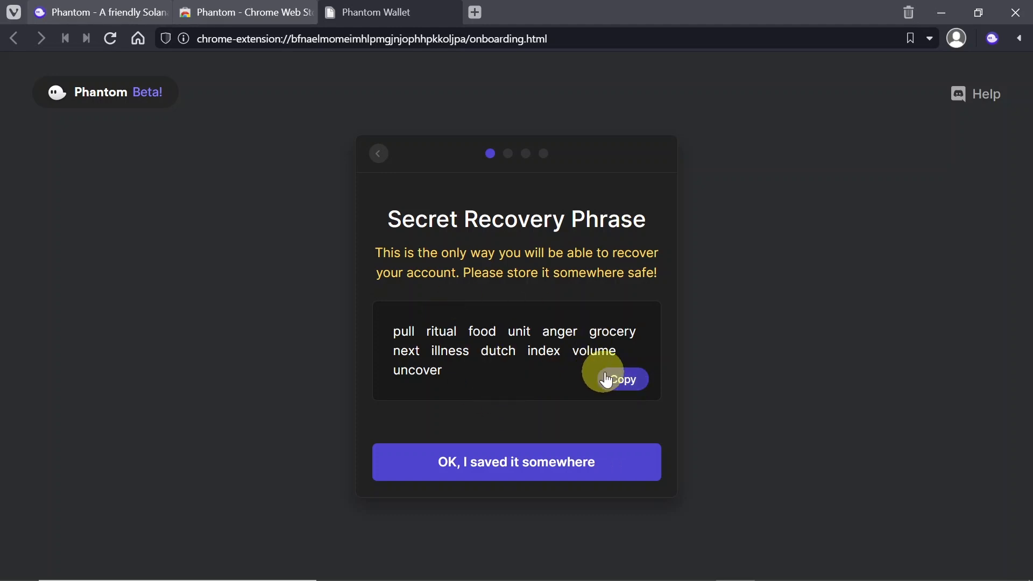
{"action": "left_click", "coordinate": [619, 378]}
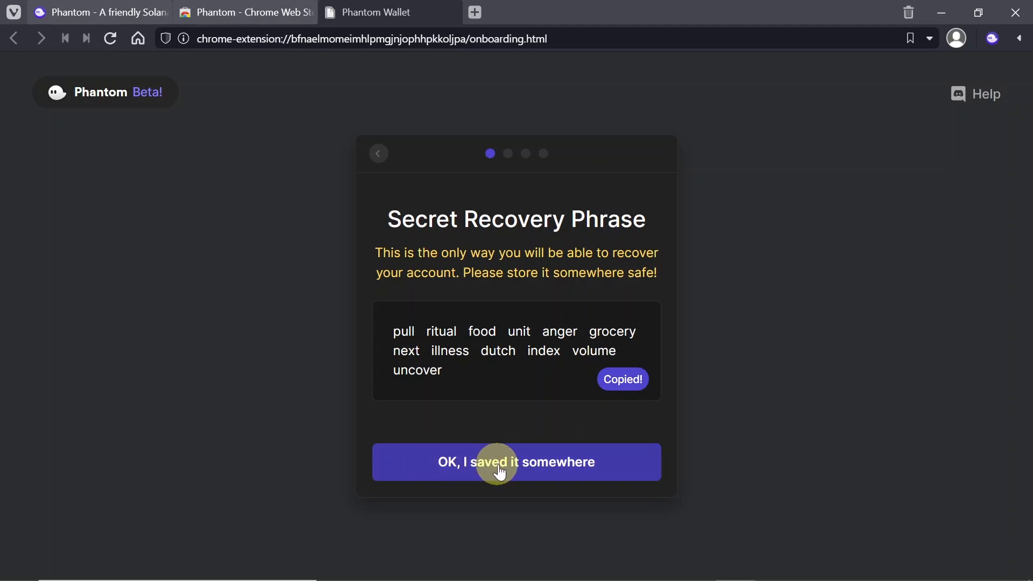
{"action": "left_click", "coordinate": [516, 461]}
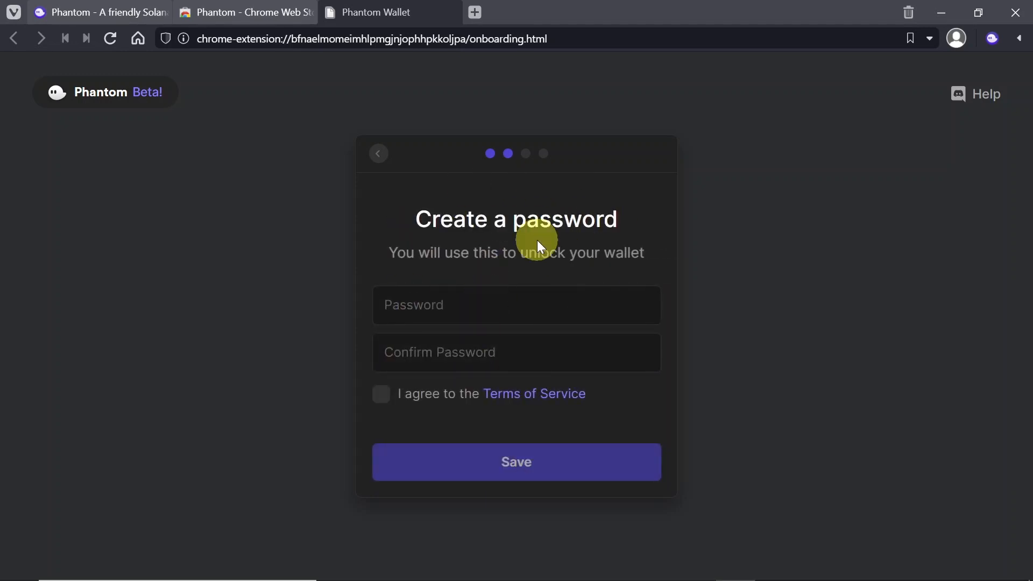
{"action": "mouse_move", "coordinate": [406, 268]}
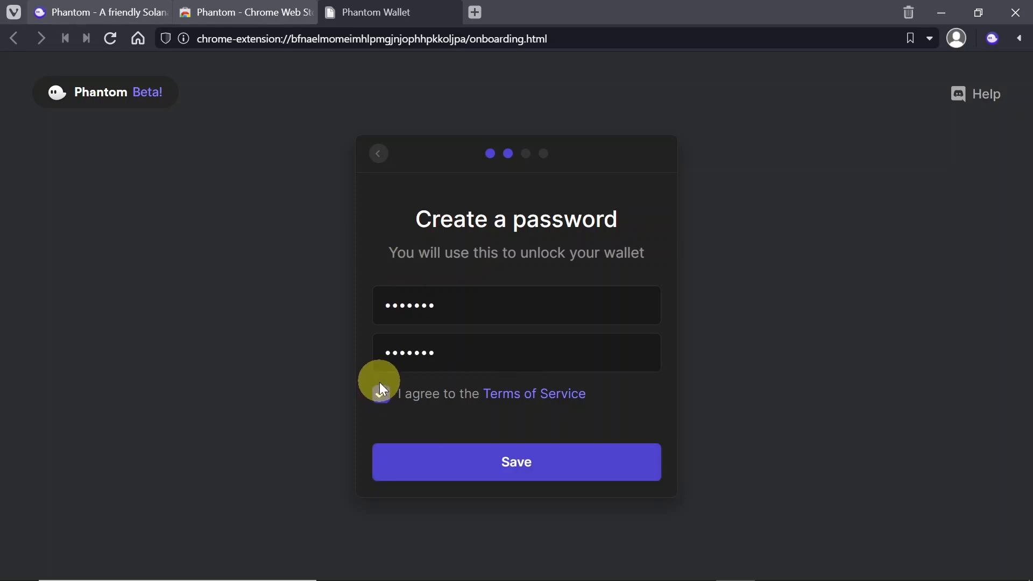
Agree to the Terms of Service, save the wallet password and finish onboarding
{"action": "left_click", "coordinate": [381, 394]}
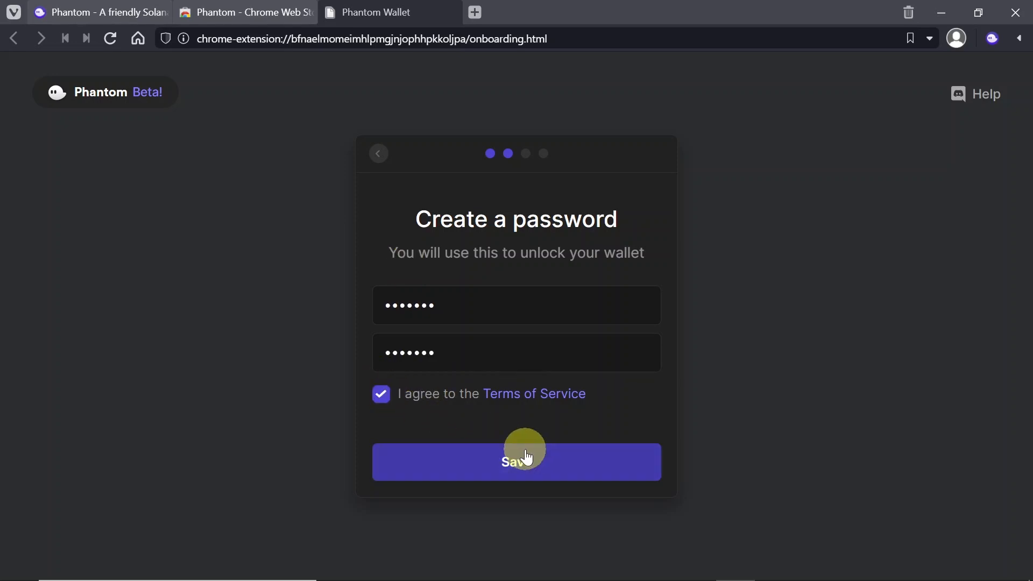
{"action": "left_click", "coordinate": [515, 462]}
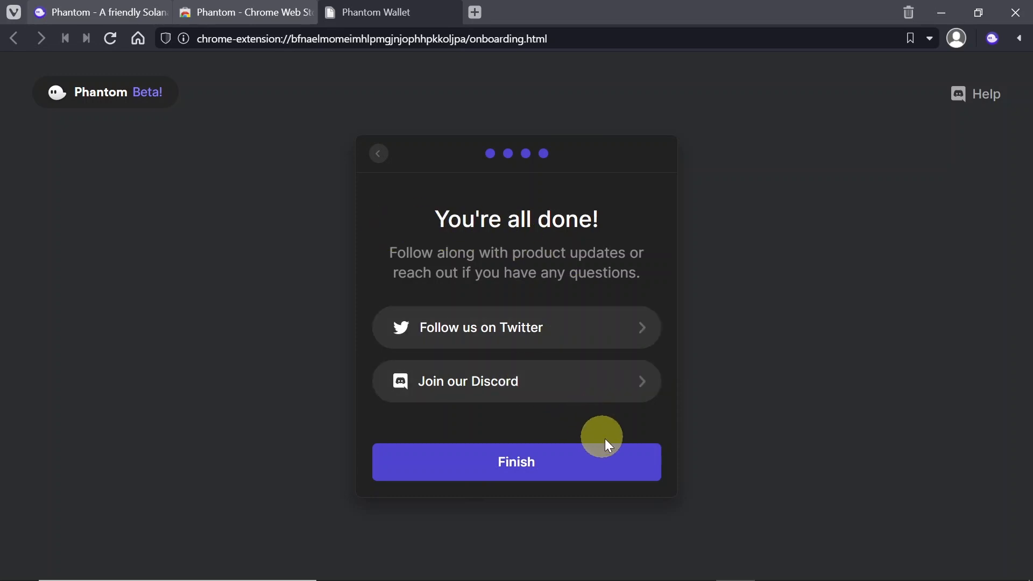
{"action": "left_click", "coordinate": [515, 461]}
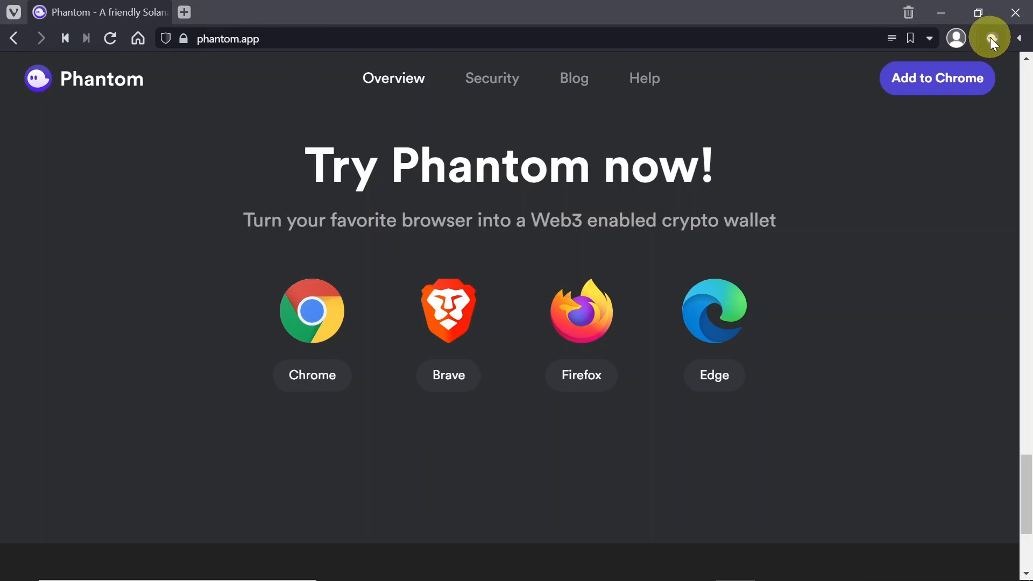
{"action": "left_click", "coordinate": [989, 38]}
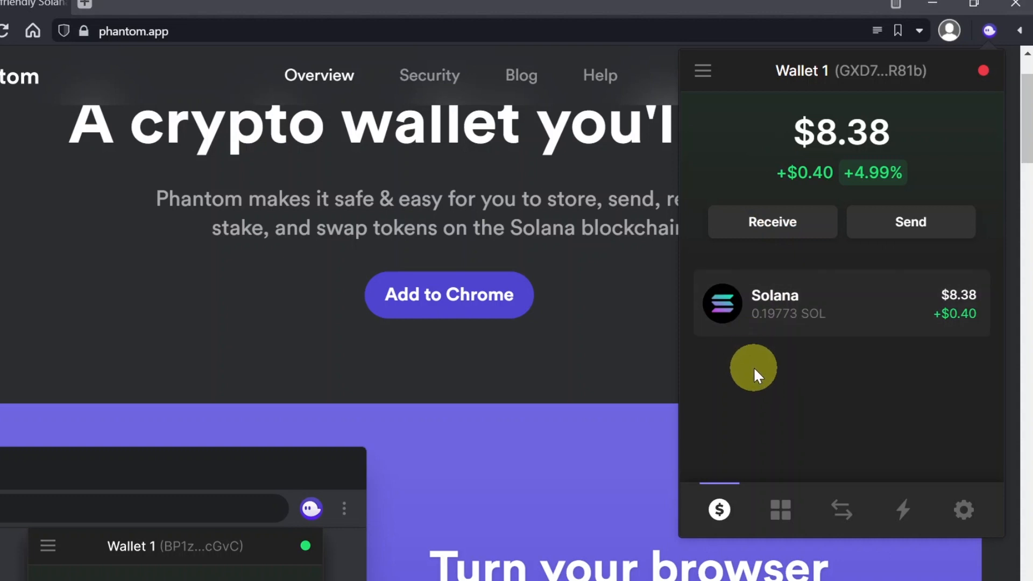
{"action": "mouse_move", "coordinate": [772, 410]}
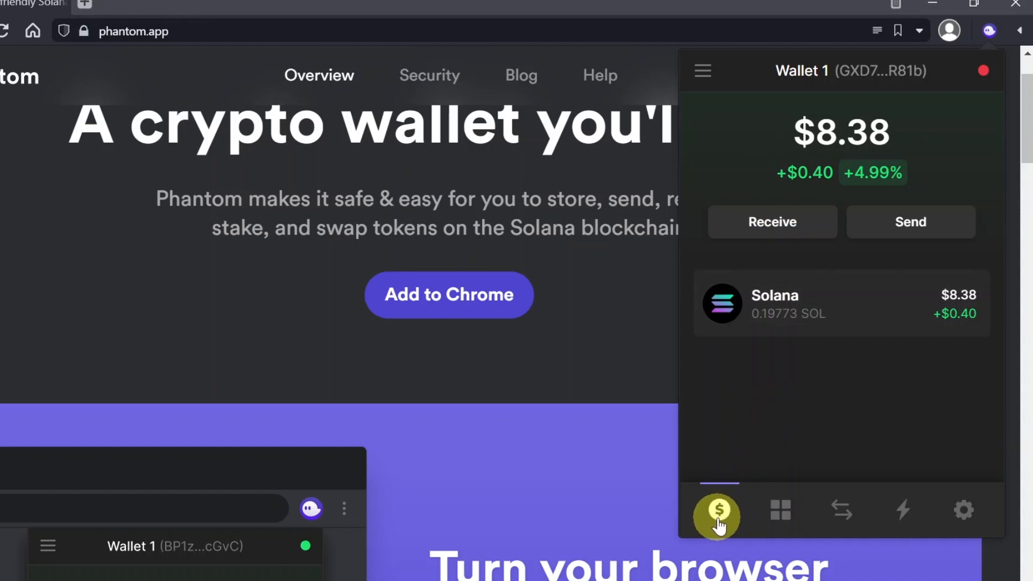
{"action": "mouse_move", "coordinate": [870, 198]}
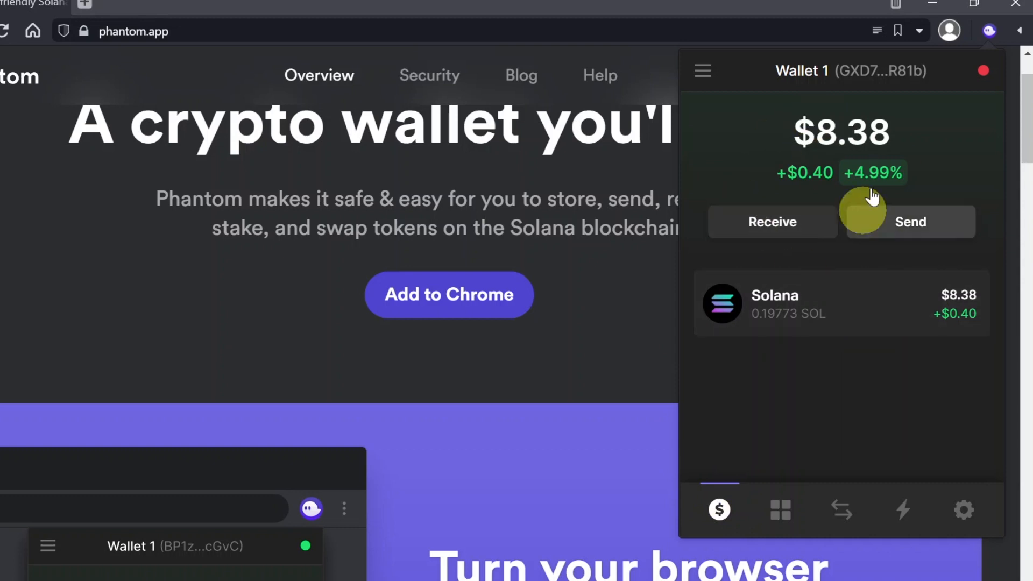
Tour Wallet 1's Collectibles, Swap and Activity tabs, ending on Settings
{"action": "left_click", "coordinate": [782, 509]}
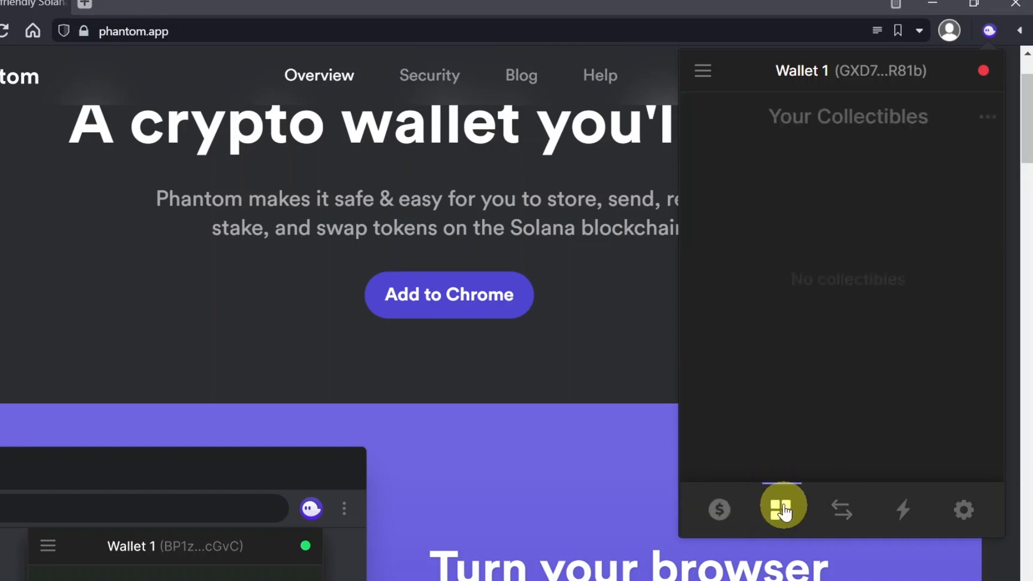
{"action": "left_click", "coordinate": [781, 509]}
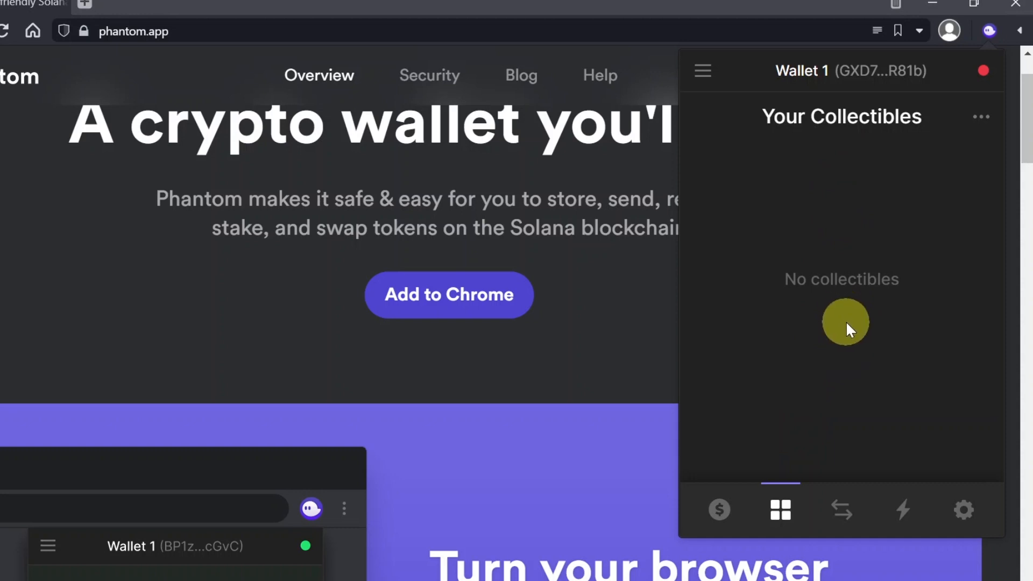
{"action": "left_click", "coordinate": [841, 509]}
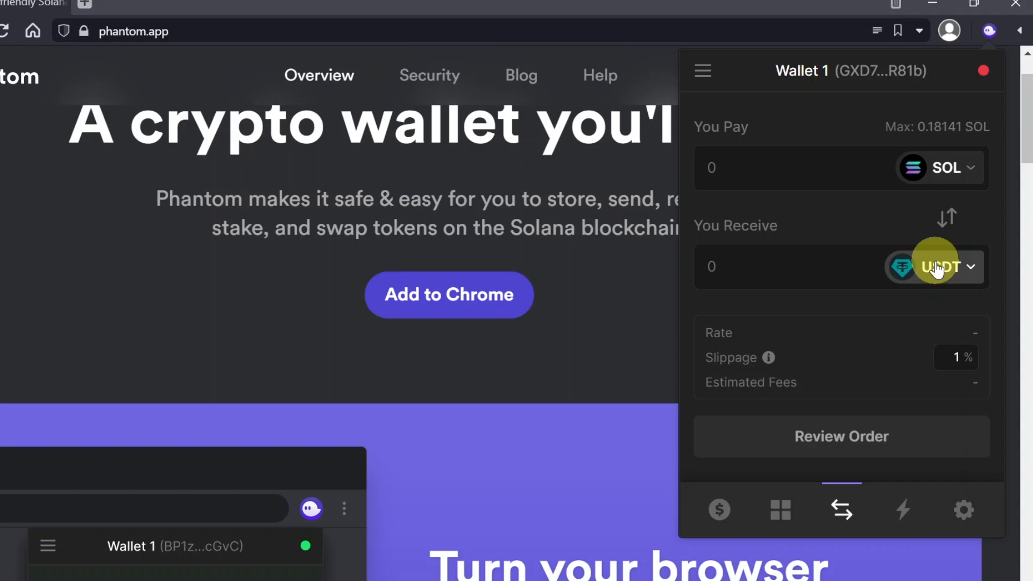
{"action": "left_click", "coordinate": [894, 509]}
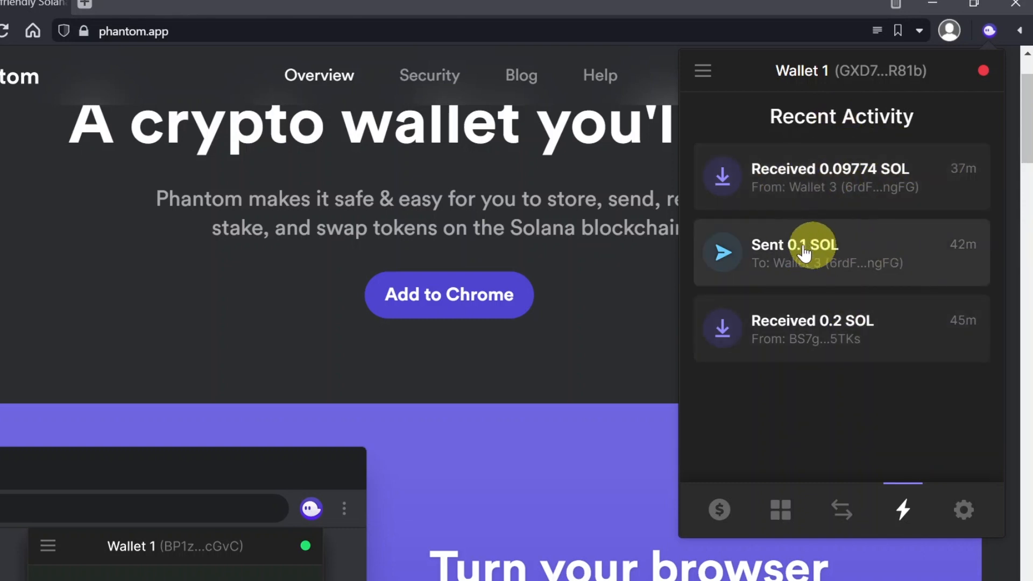
{"action": "left_click", "coordinate": [962, 508]}
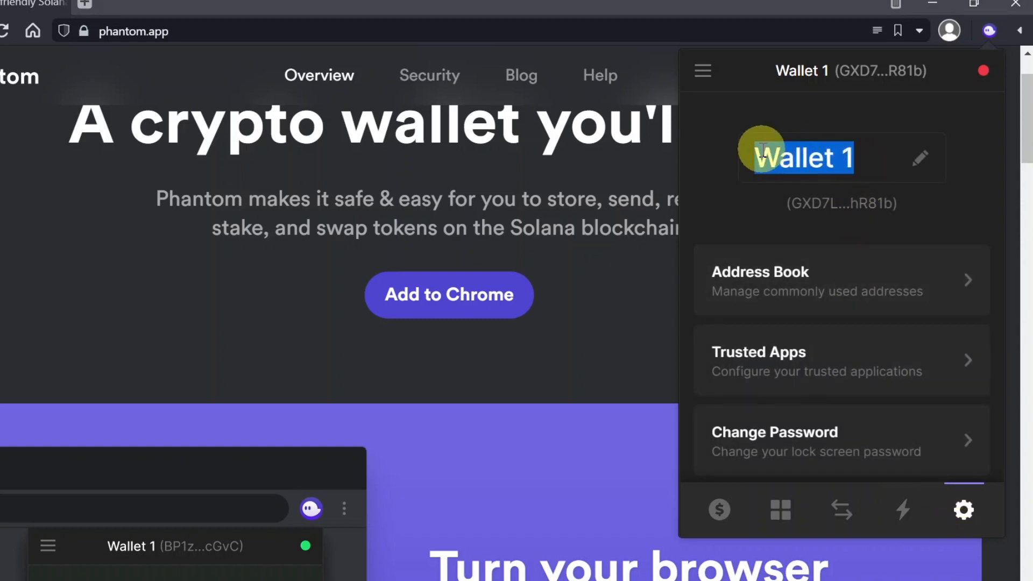
{"action": "mouse_move", "coordinate": [802, 71]}
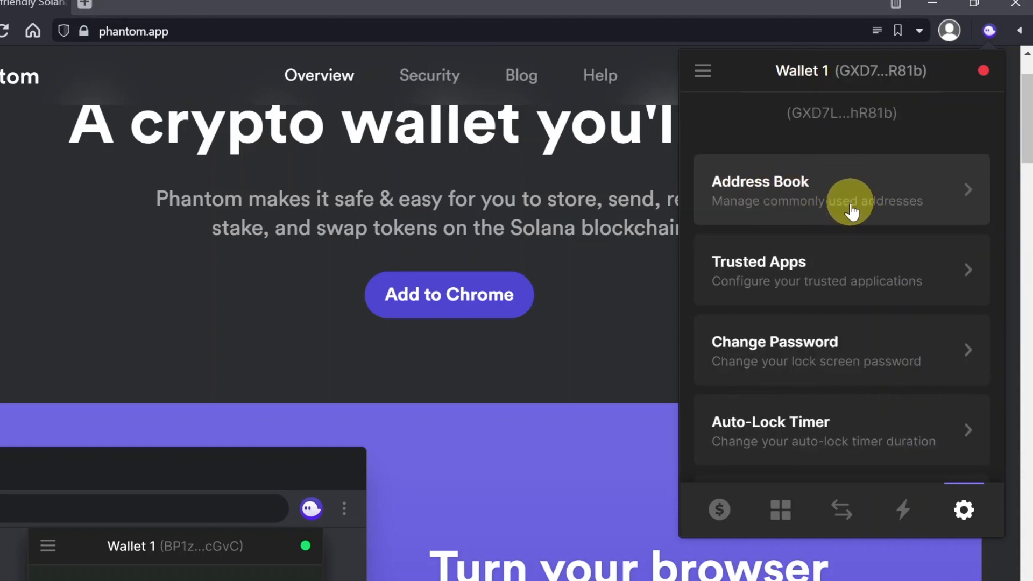
Scroll Settings to Export Private Key, Remove Wallet and Reset Recovery Phrase, then return home
{"action": "scroll", "scroll_direction": "down", "scroll_amount": 3}
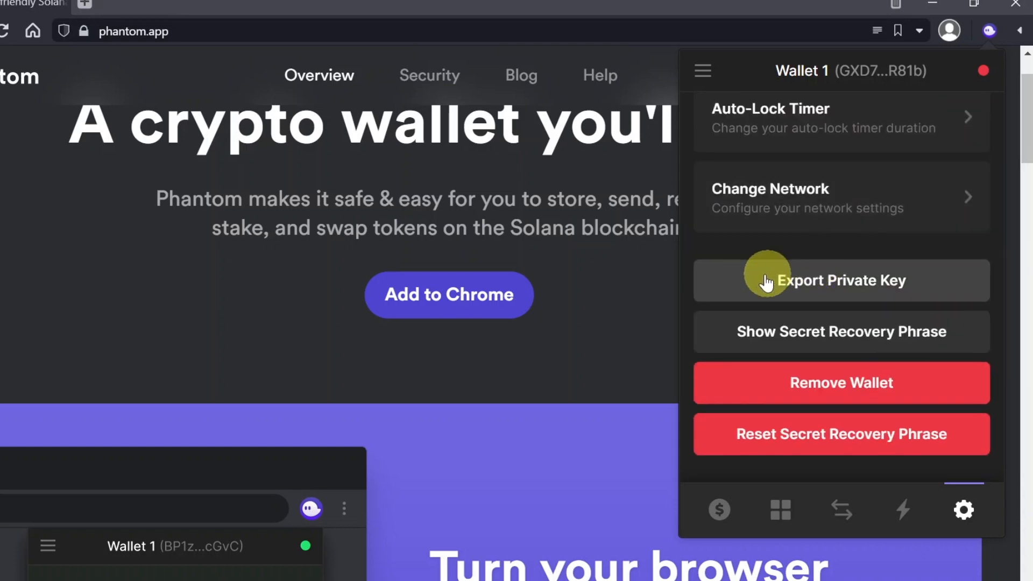
{"action": "mouse_move", "coordinate": [744, 332]}
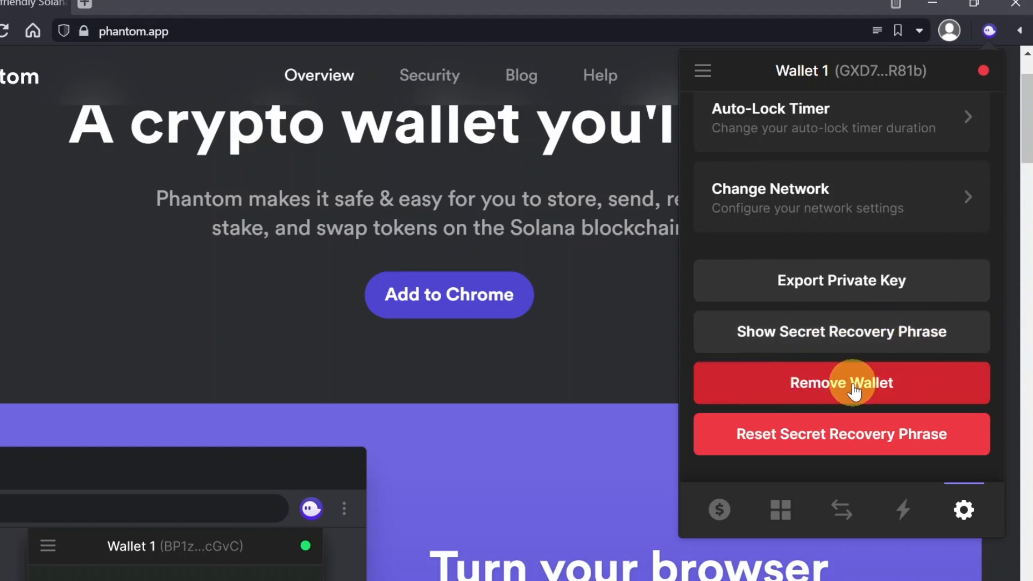
{"action": "left_click", "coordinate": [719, 509]}
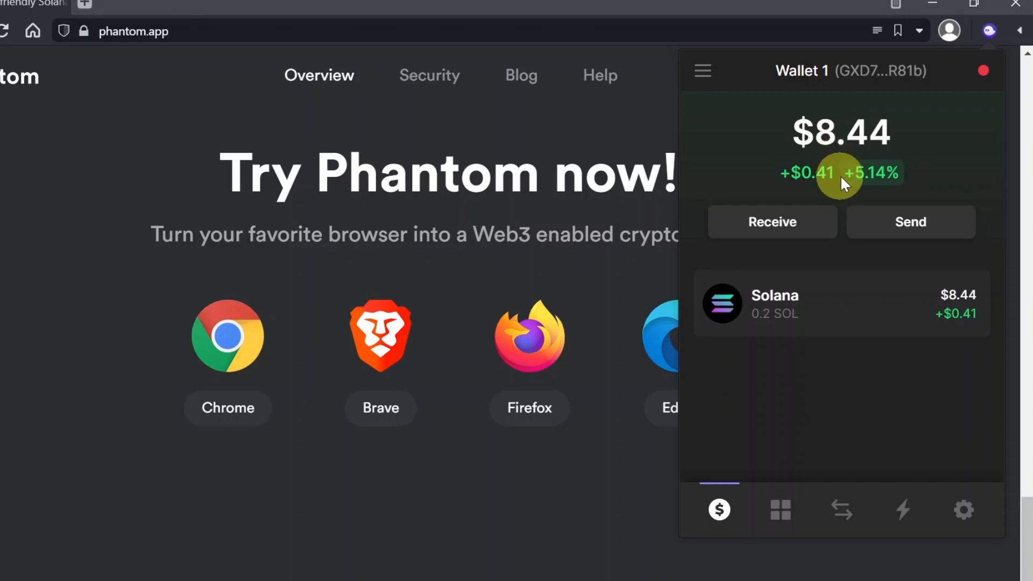
{"action": "mouse_move", "coordinate": [817, 180]}
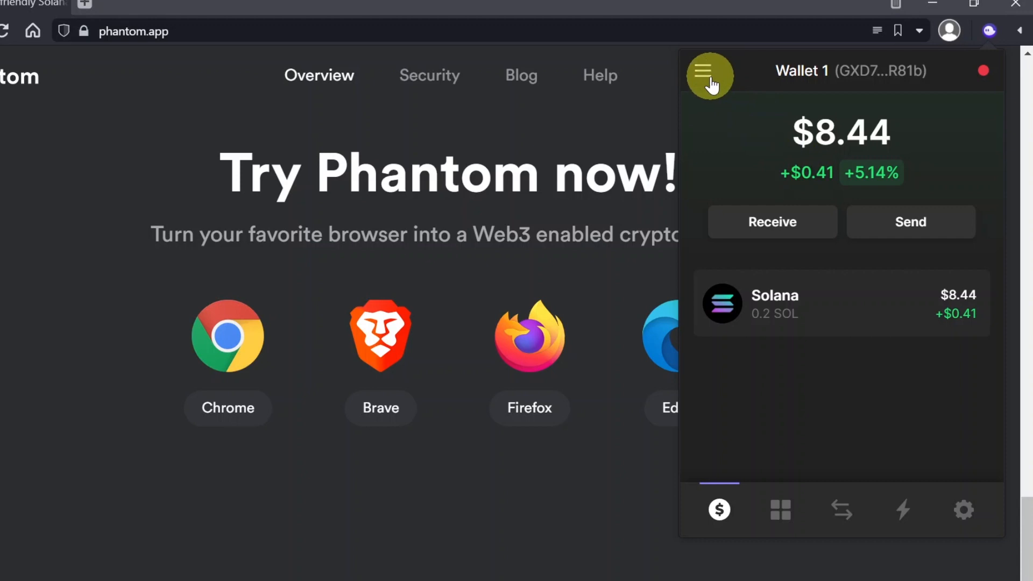
Add a brand-new Wallet 3 from the wallet list's Add / Connect Wallet option
{"action": "left_click", "coordinate": [709, 71]}
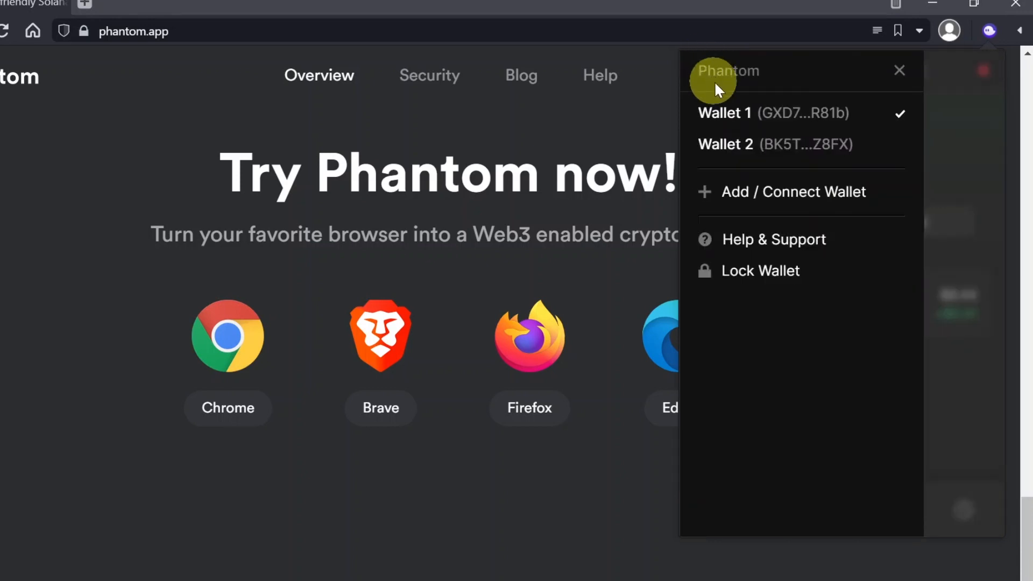
{"action": "mouse_move", "coordinate": [764, 198]}
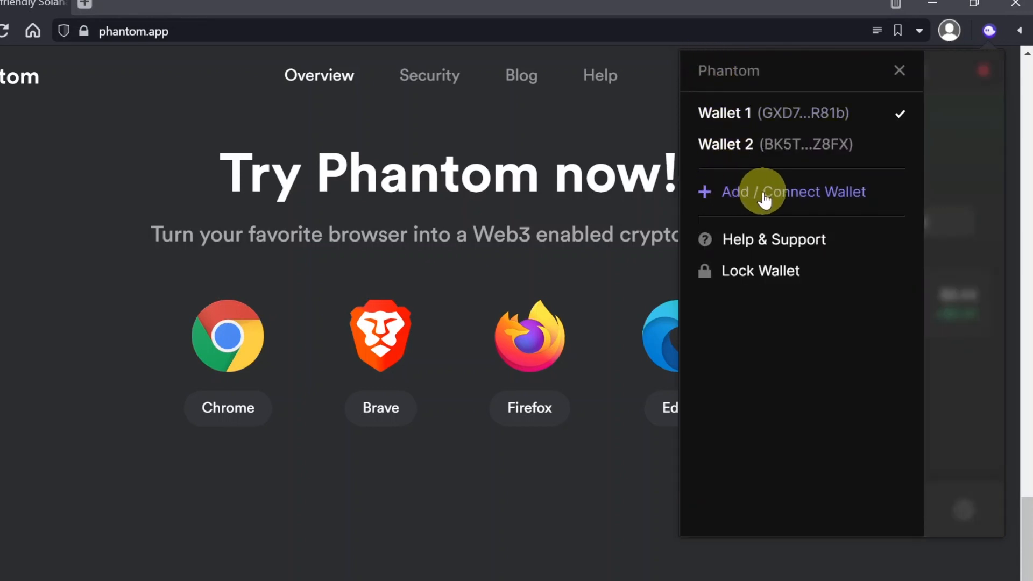
{"action": "left_click", "coordinate": [794, 191]}
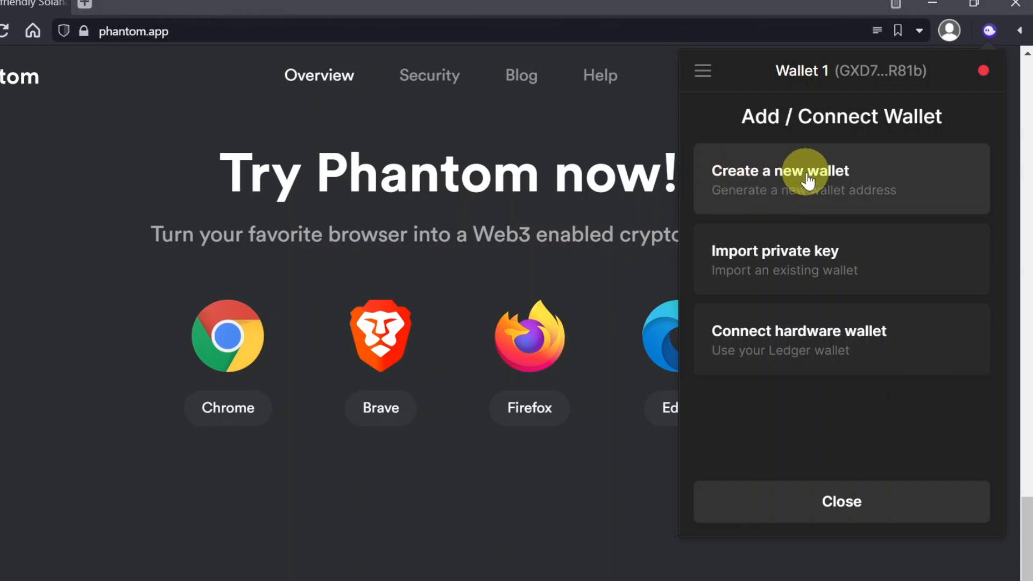
{"action": "left_click", "coordinate": [781, 177]}
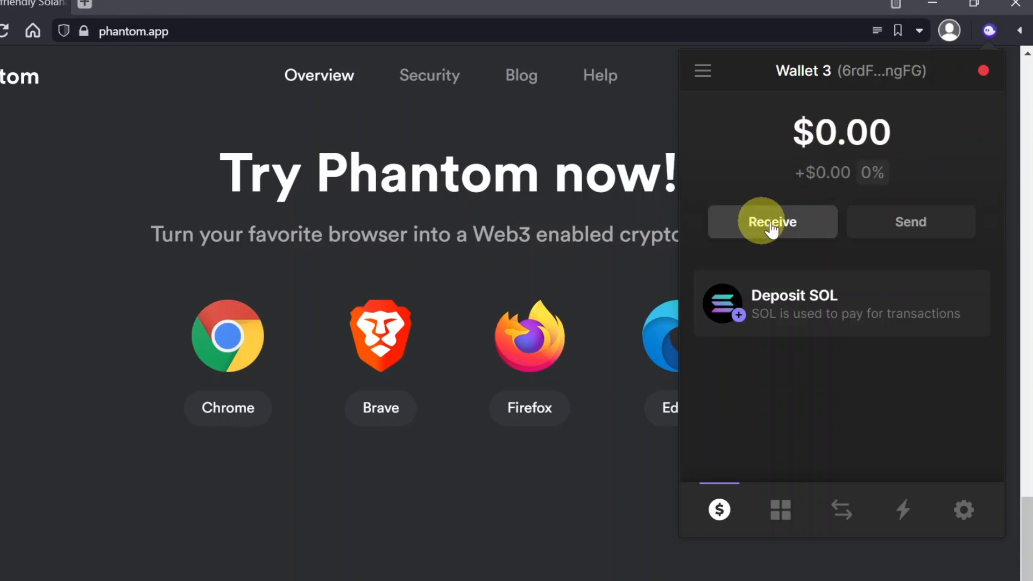
Copy Wallet 3's receiving address from the deposit options and close the details
{"action": "left_click", "coordinate": [771, 222]}
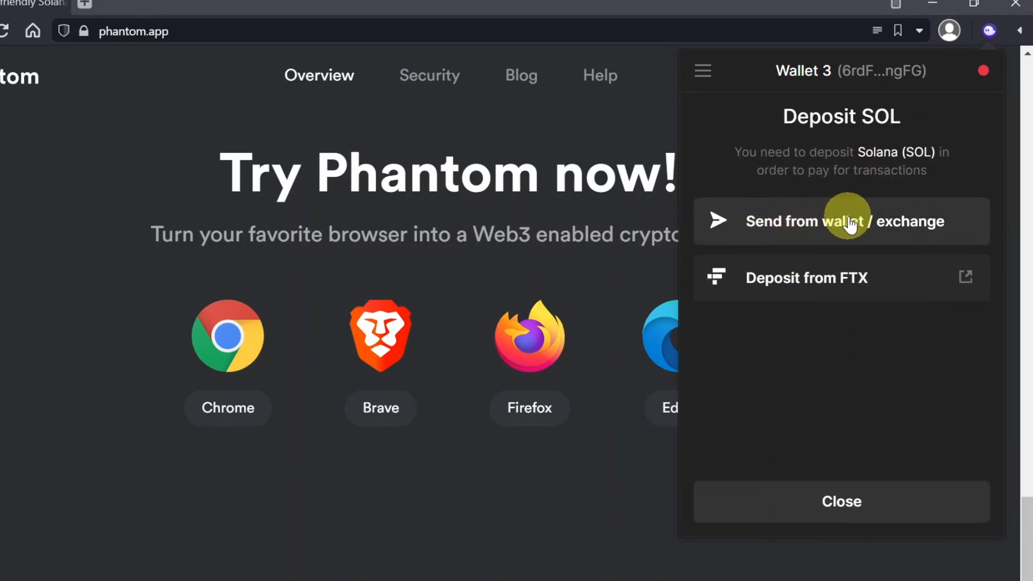
{"action": "left_click", "coordinate": [840, 220]}
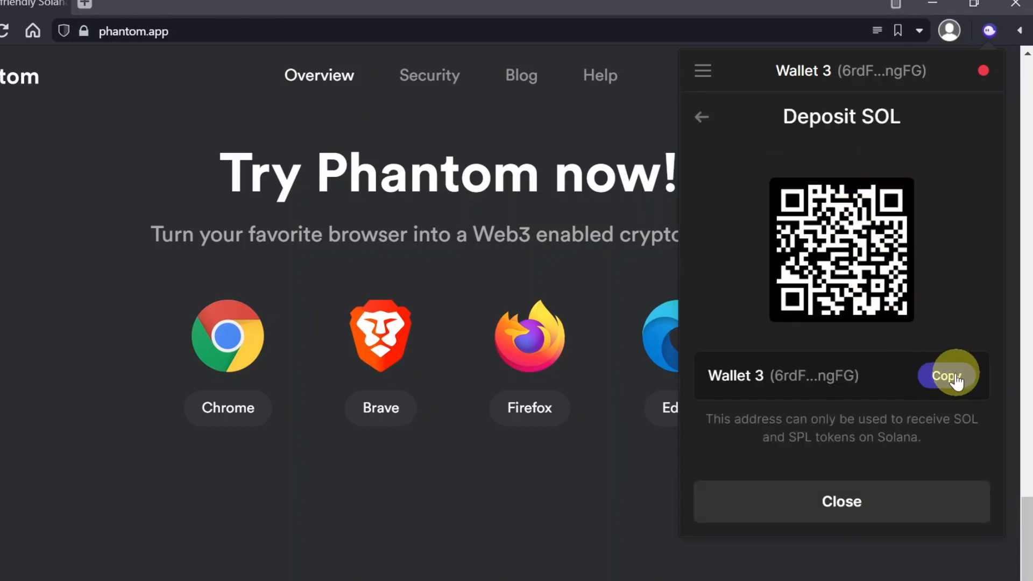
{"action": "left_click", "coordinate": [947, 375]}
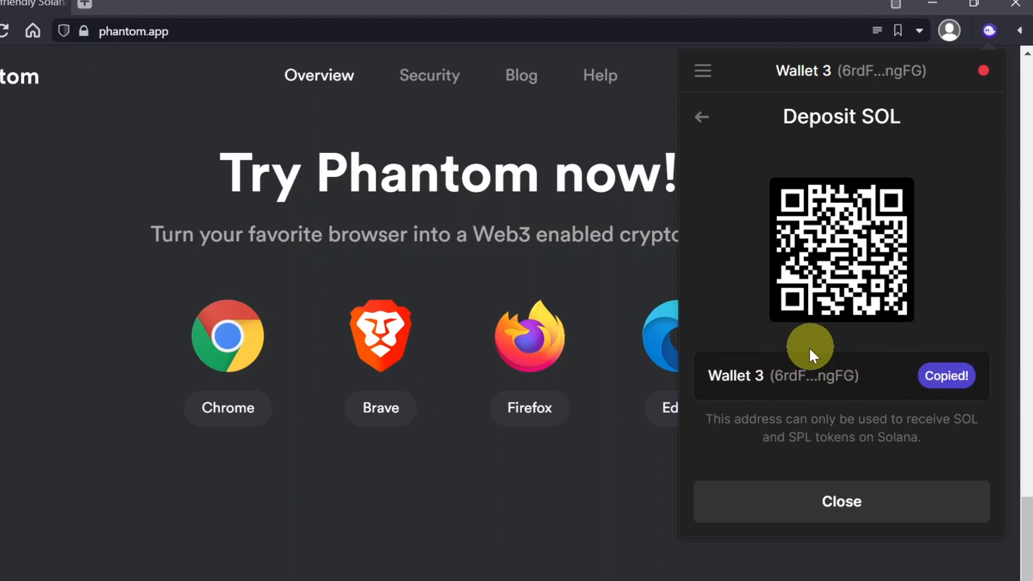
{"action": "left_click", "coordinate": [703, 71]}
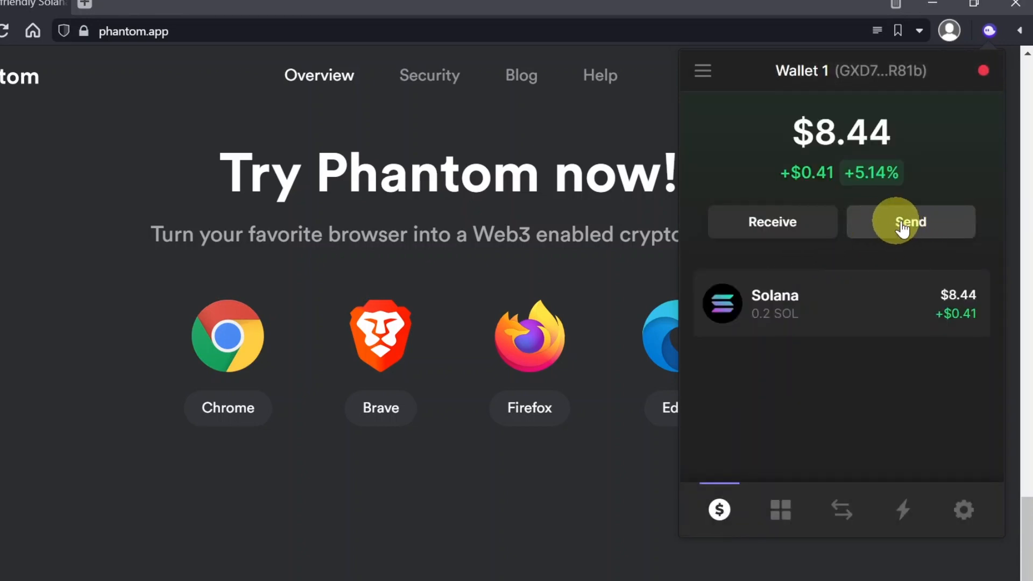
Fill the Send SOL form with Wallet 3's address and 0.1 SOL, continuing to Confirm Send
{"action": "left_click", "coordinate": [909, 222]}
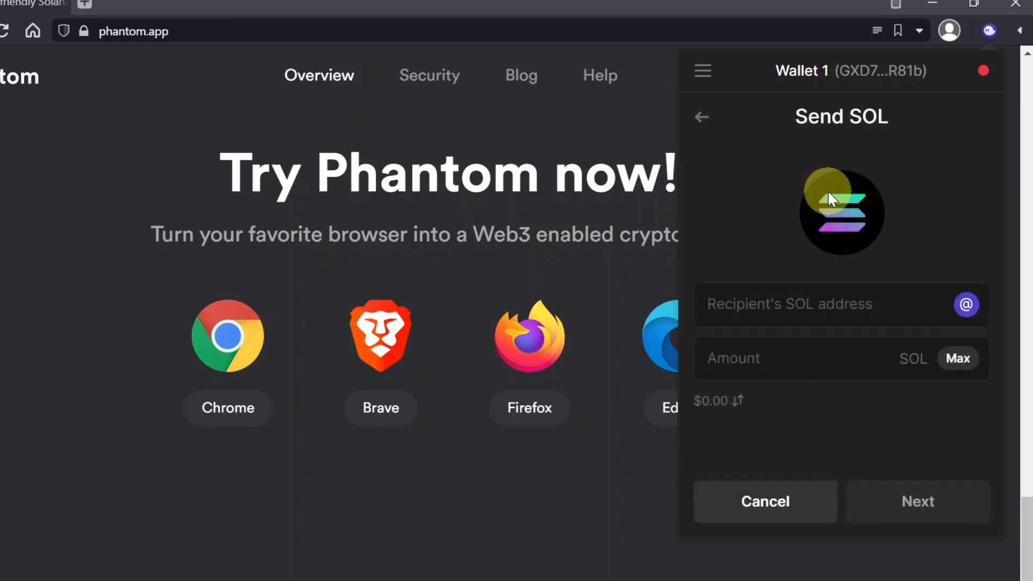
{"action": "type", "text": "6rdFgRdbwzF3mNoWJnuWexnxRXeq4UN6wr87Ja6FngFG"}
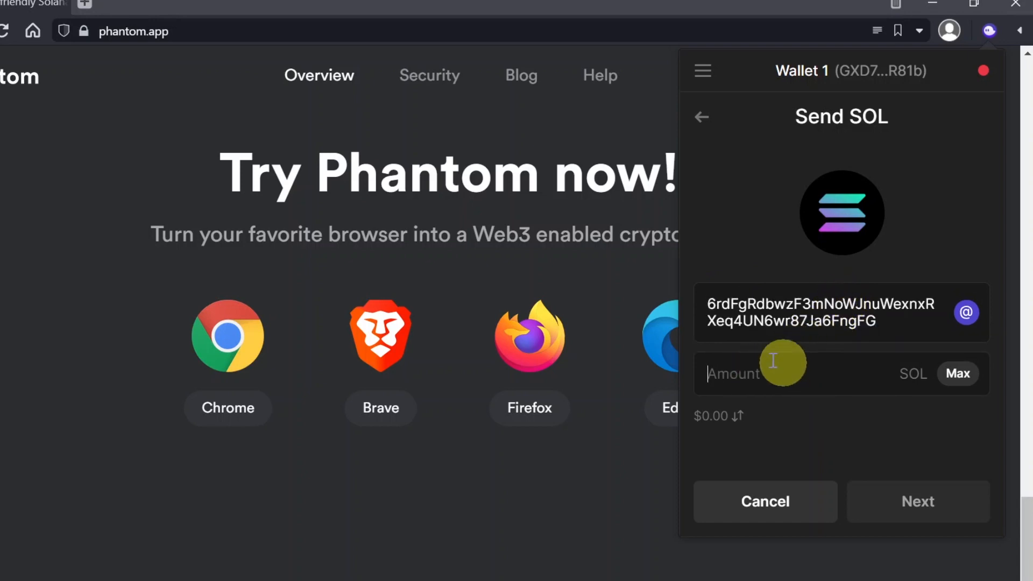
{"action": "mouse_move", "coordinate": [761, 371]}
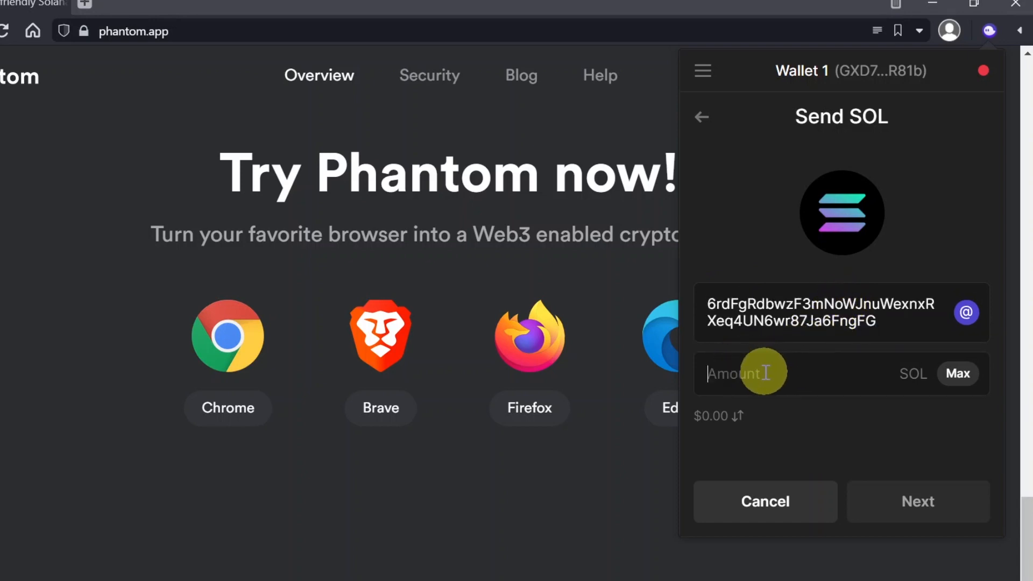
{"action": "type", "text": "0.1"}
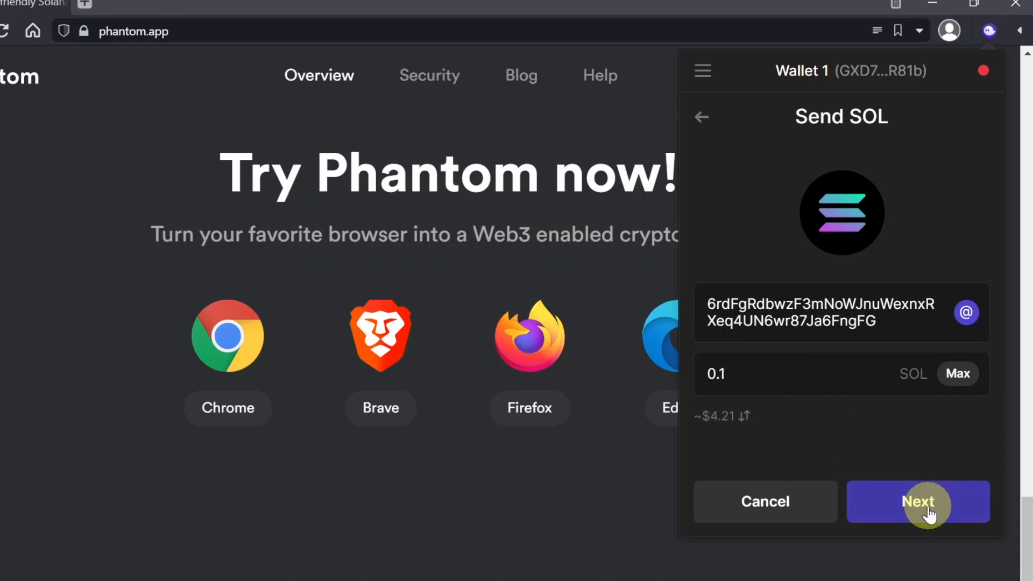
{"action": "left_click", "coordinate": [918, 502]}
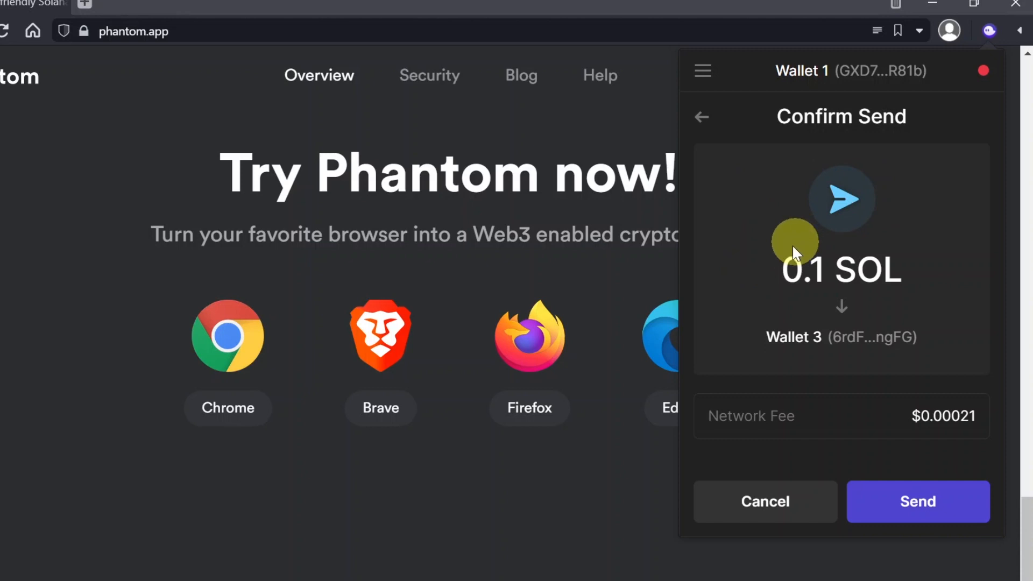
{"action": "mouse_move", "coordinate": [869, 250]}
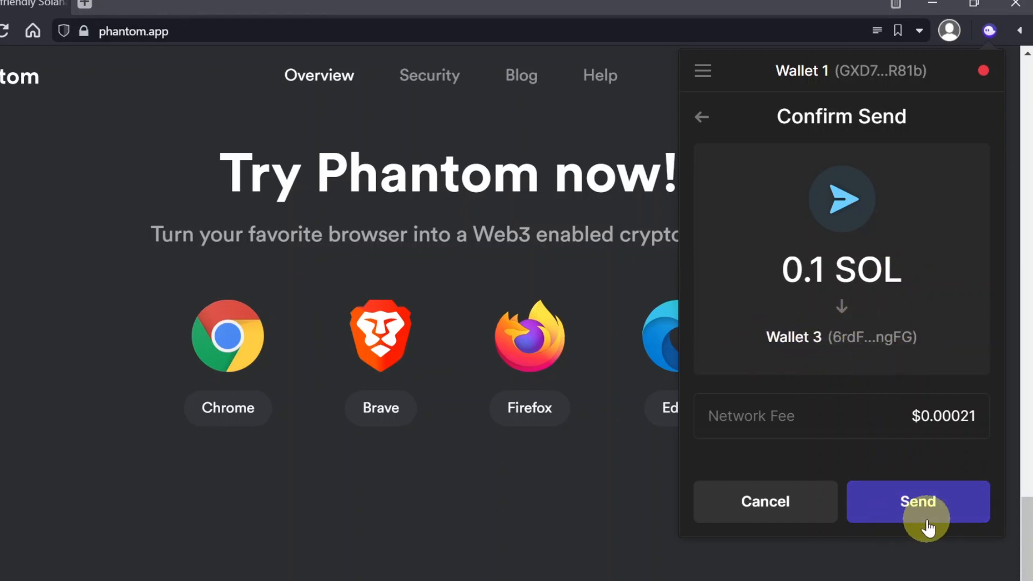
Send the 0.1 SOL and switch to Wallet 3 showing its new 0.1 SOL balance
{"action": "left_click", "coordinate": [917, 501]}
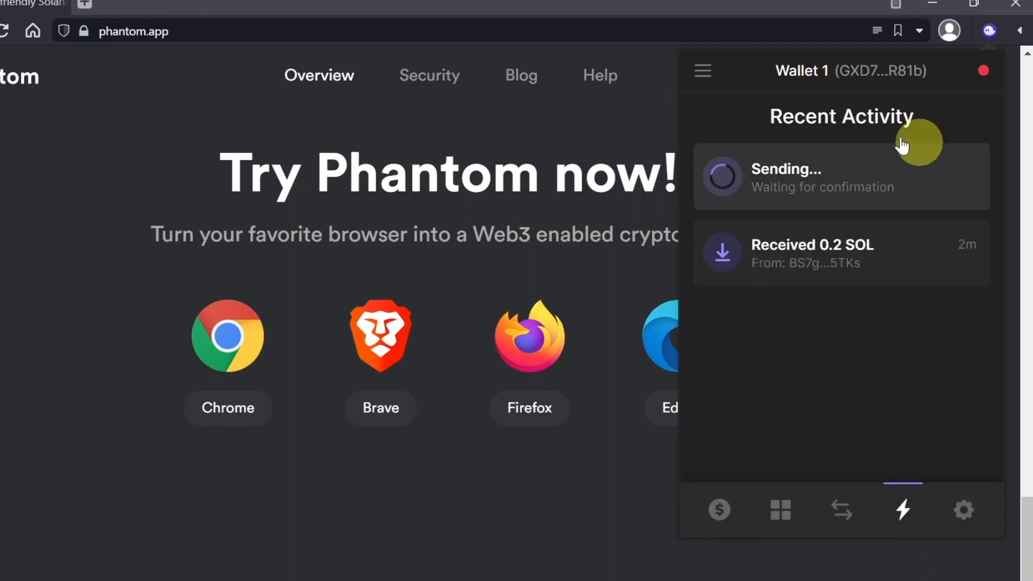
{"action": "mouse_move", "coordinate": [810, 177]}
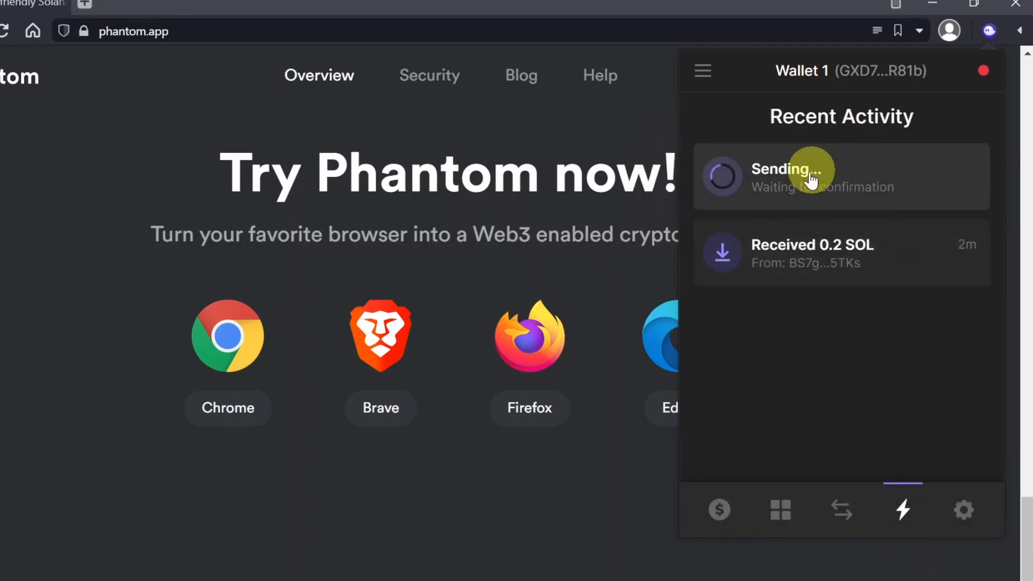
{"action": "left_click", "coordinate": [703, 71]}
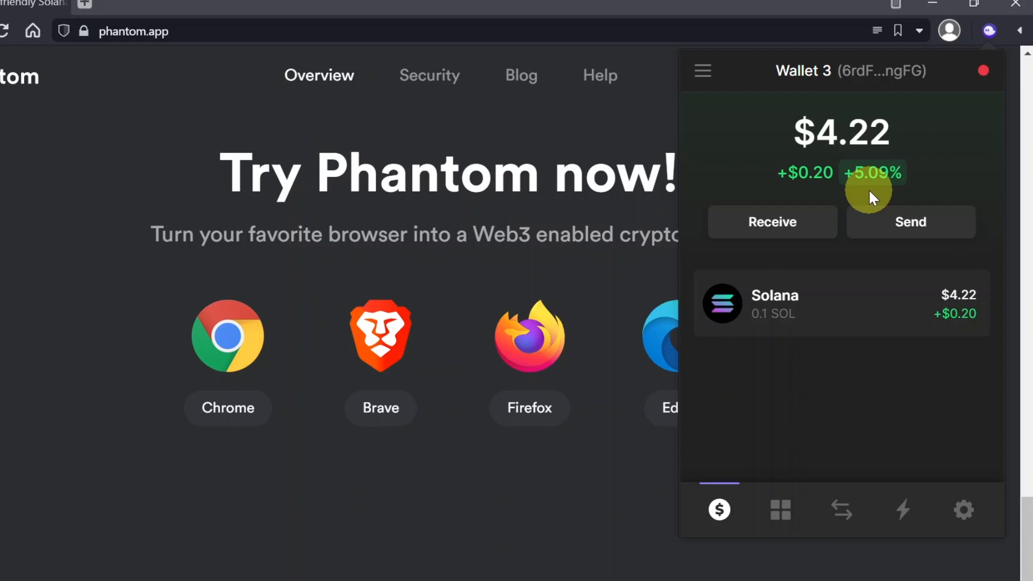
{"action": "mouse_move", "coordinate": [853, 304]}
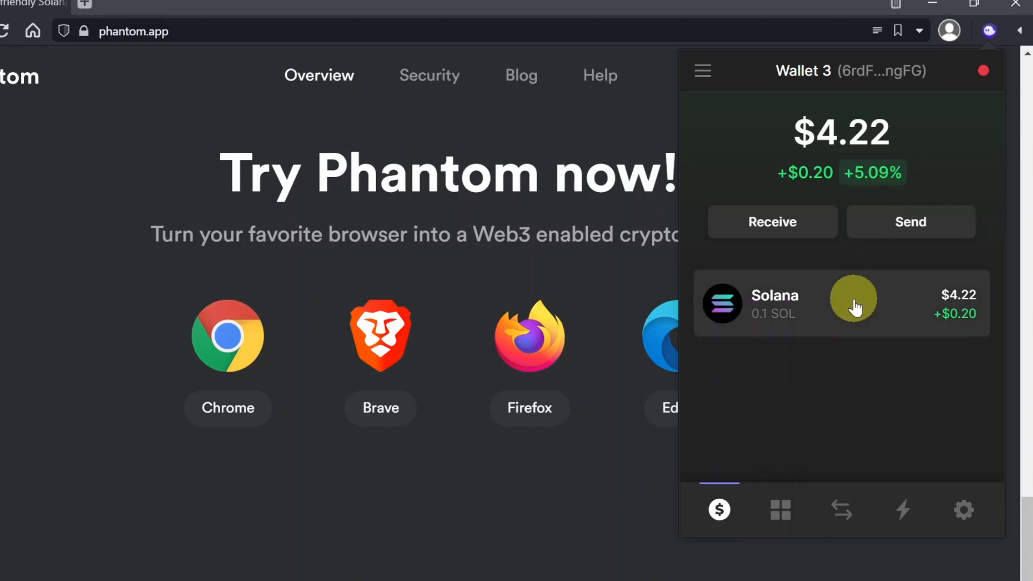
{"action": "mouse_move", "coordinate": [857, 318]}
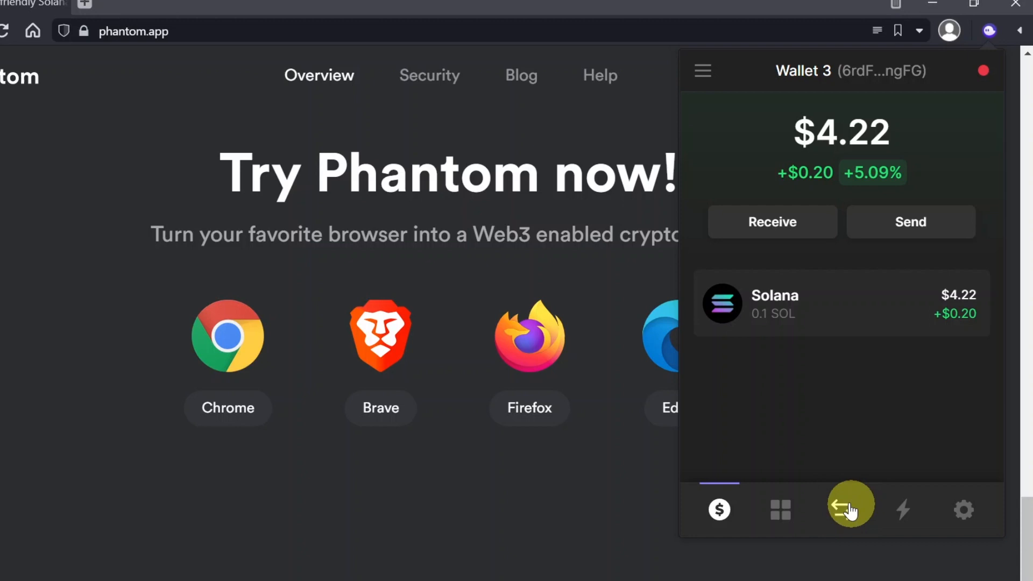
Enter 0.04 SOL in You Pay, quoting about 1.68 USDT, and review the receive-token list
{"action": "left_click", "coordinate": [850, 509]}
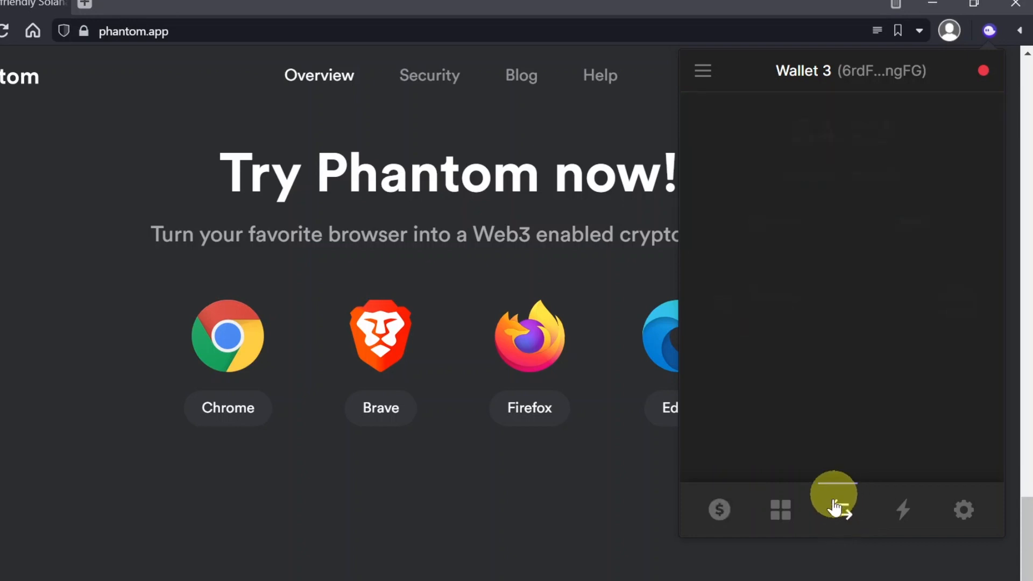
{"action": "left_click", "coordinate": [833, 508]}
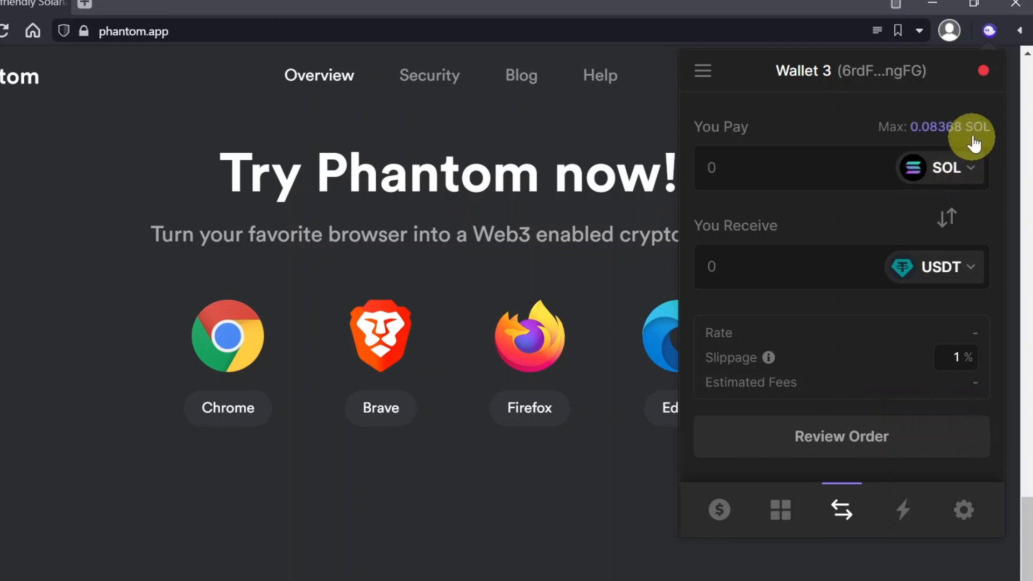
{"action": "mouse_move", "coordinate": [795, 157]}
{"action": "type", "text": "0"}
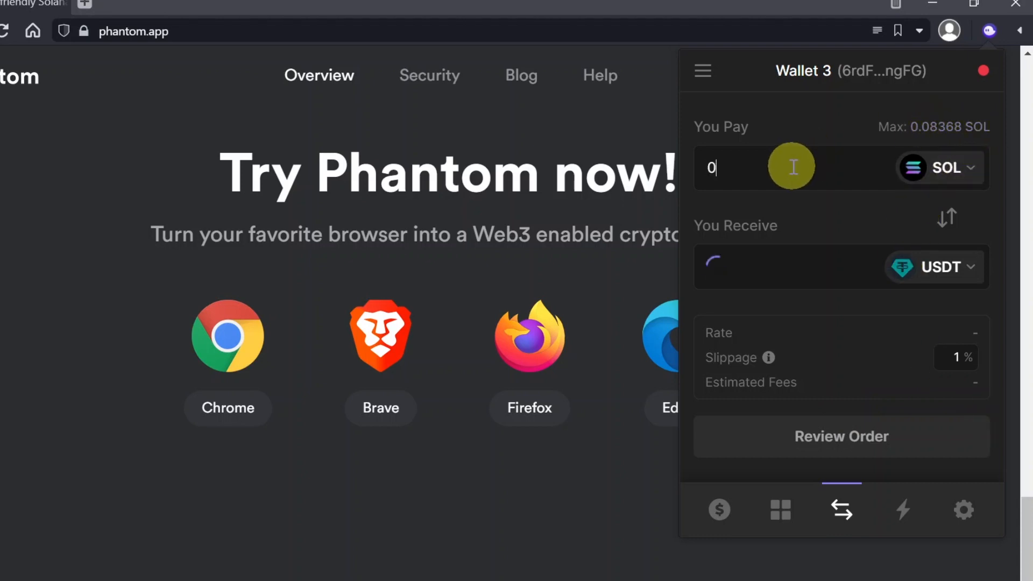
{"action": "type", "text": ".04"}
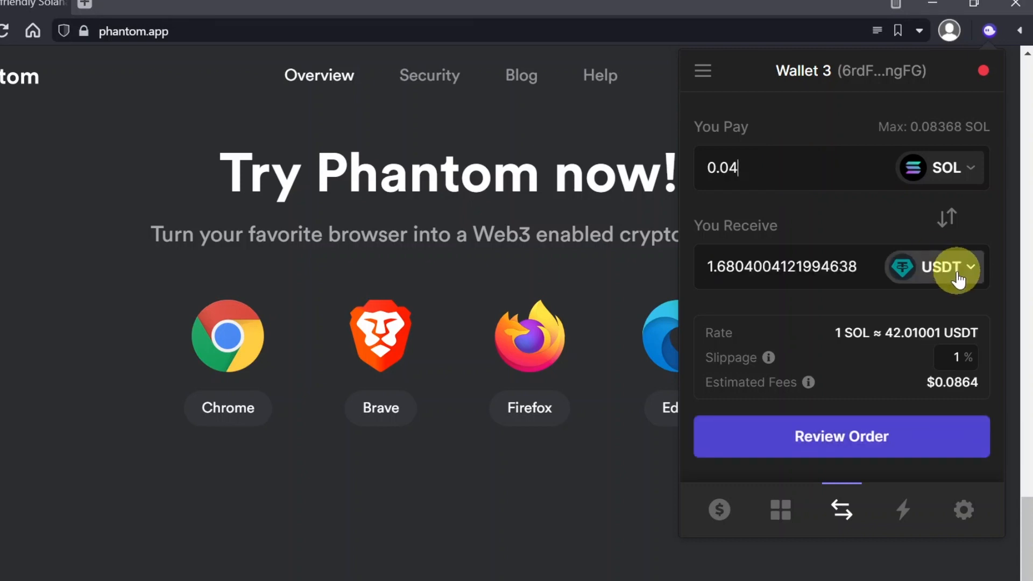
{"action": "left_click", "coordinate": [939, 267]}
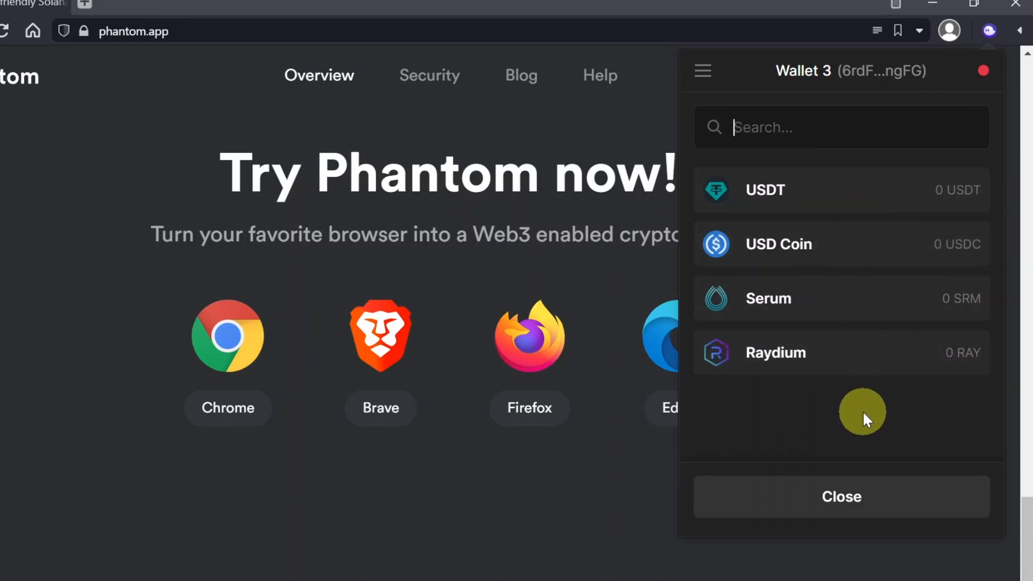
{"action": "mouse_move", "coordinate": [847, 269]}
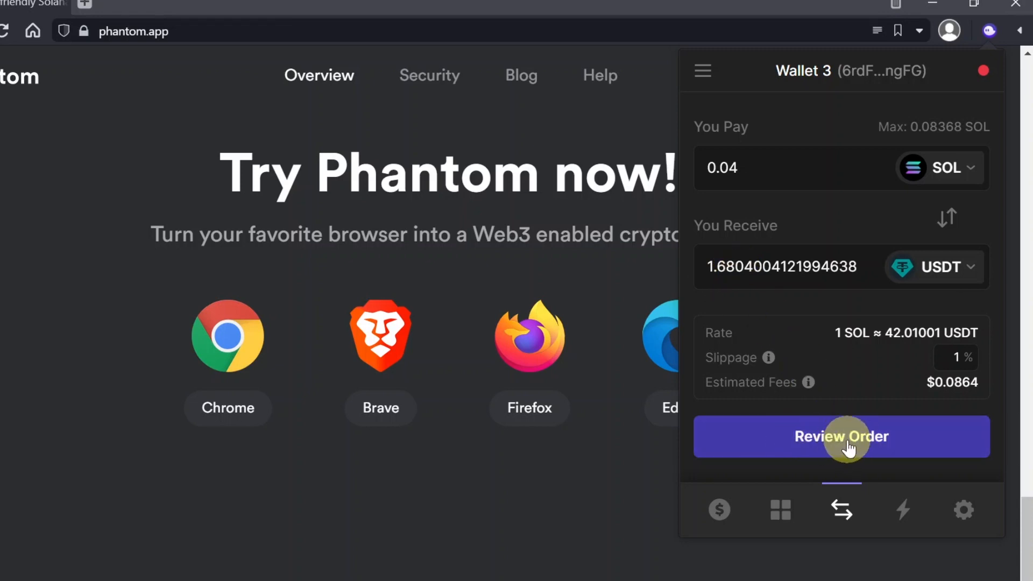
Review and execute the 0.04 SOL to 1.6804 USDT order, then dismiss the 'USDT Received!' message
{"action": "left_click", "coordinate": [841, 436]}
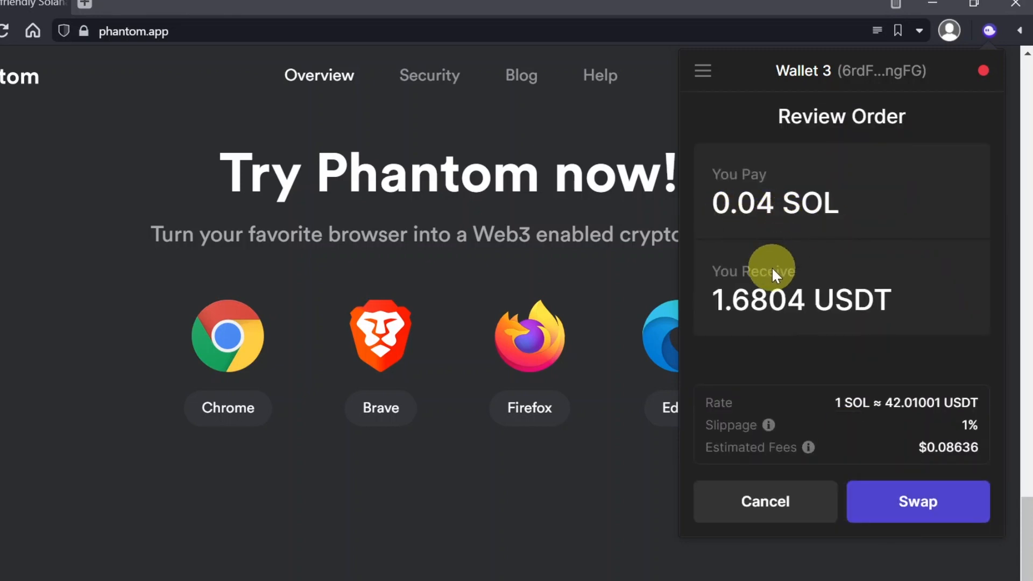
{"action": "mouse_move", "coordinate": [941, 517]}
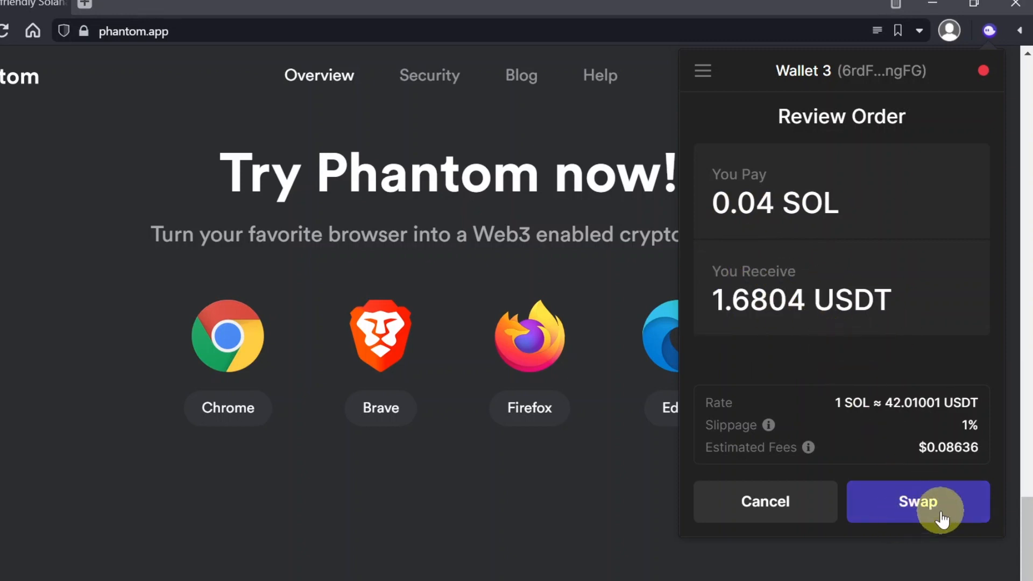
{"action": "left_click", "coordinate": [916, 502]}
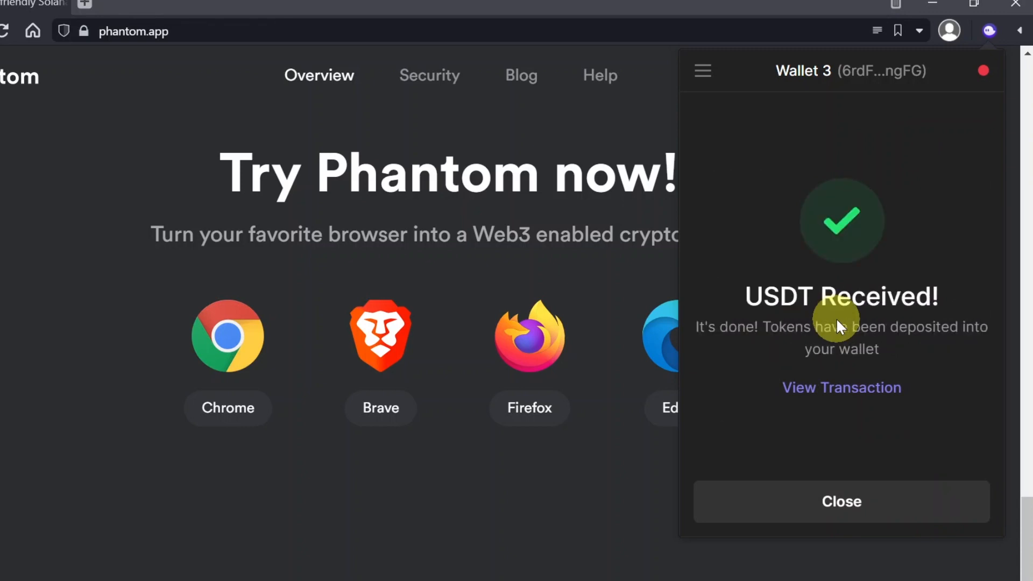
{"action": "left_click", "coordinate": [842, 501]}
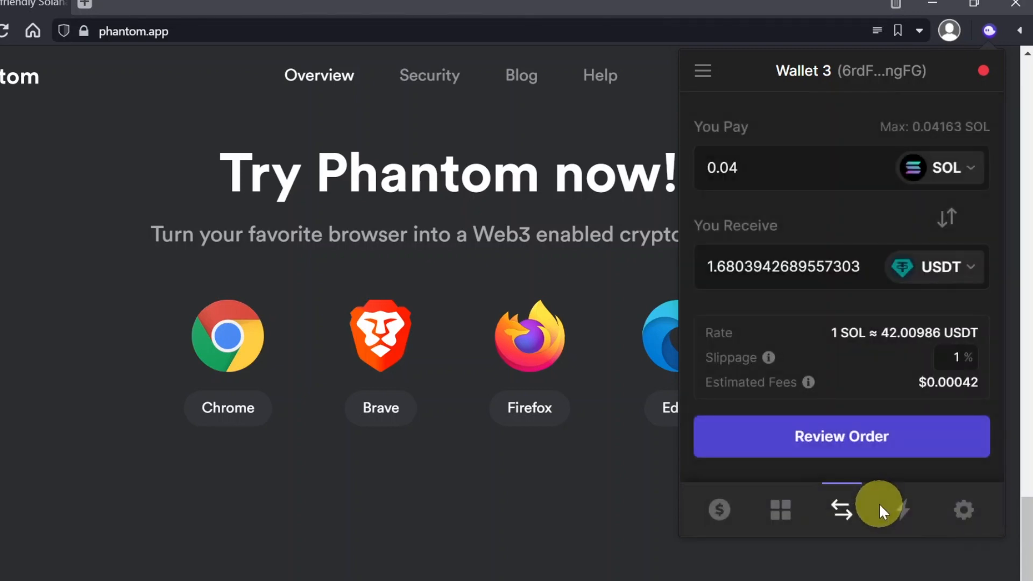
Return to Wallet 3's home showing $4.12 total with 0.05795 SOL and 1.6804 USDT
{"action": "left_click", "coordinate": [720, 510]}
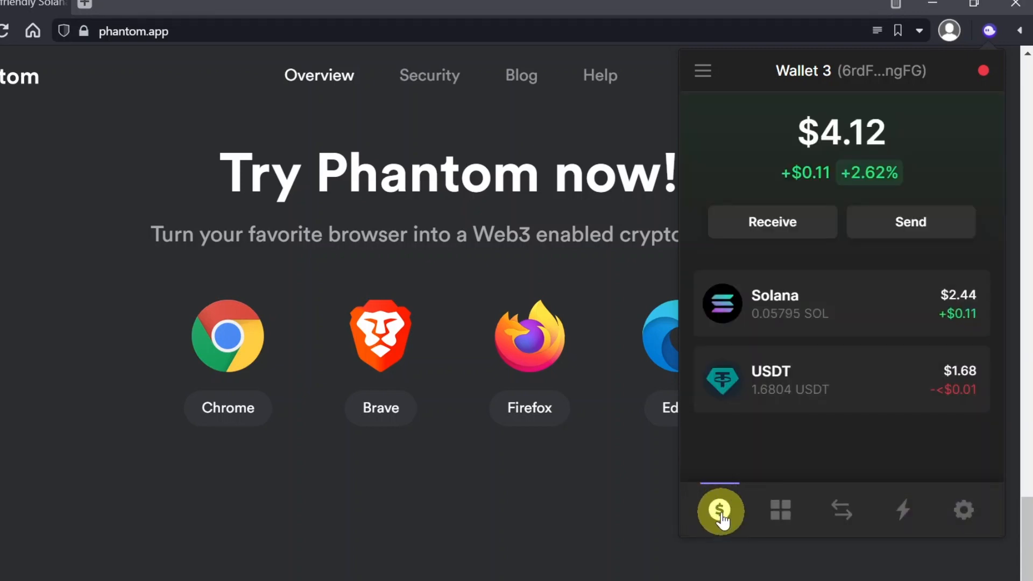
{"action": "mouse_move", "coordinate": [919, 385]}
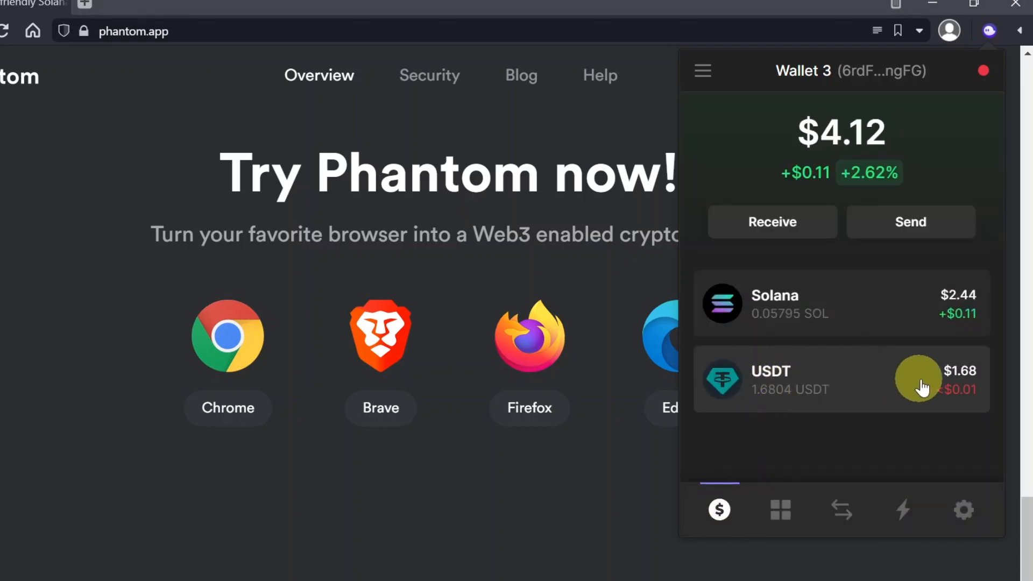
{"action": "mouse_move", "coordinate": [875, 432]}
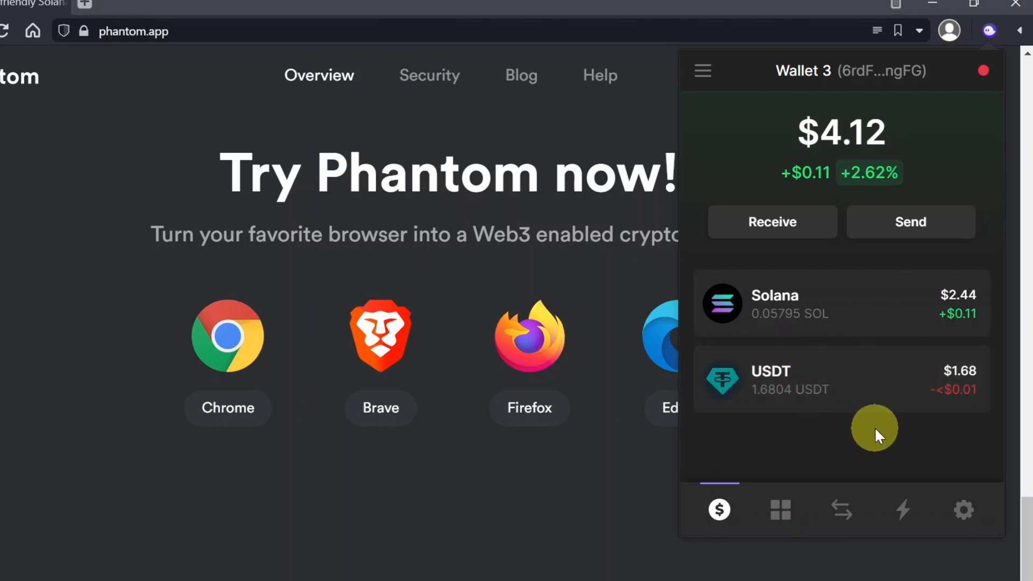